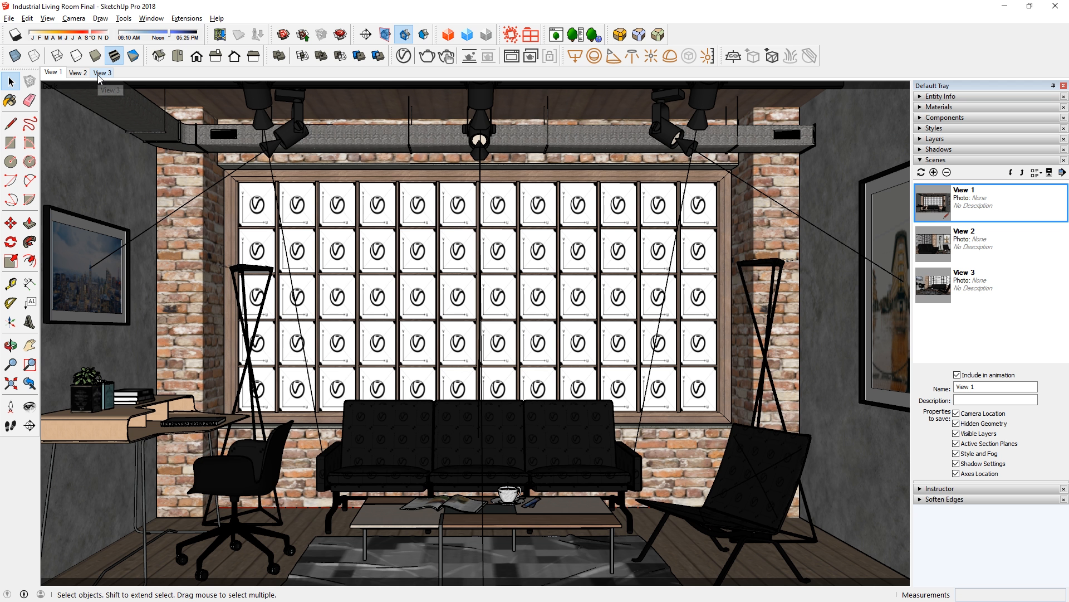
Switch to the saved scene facing the living room's large window
{"action": "left_click", "coordinate": [92, 73]}
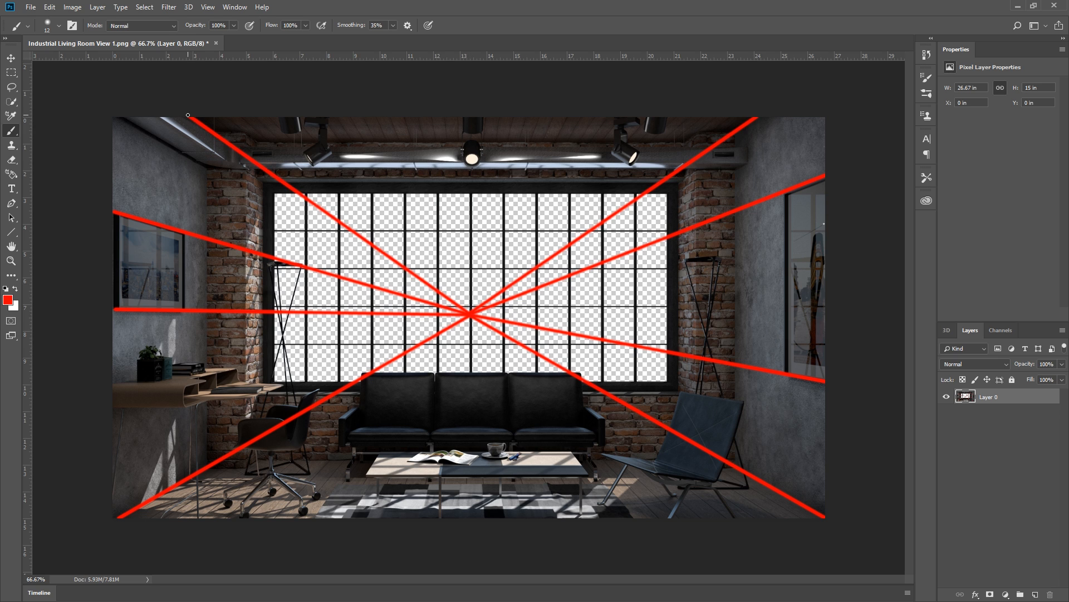
Place the Paris street photo as an embedded layer above the room render
{"action": "left_click", "coordinate": [300, 55]}
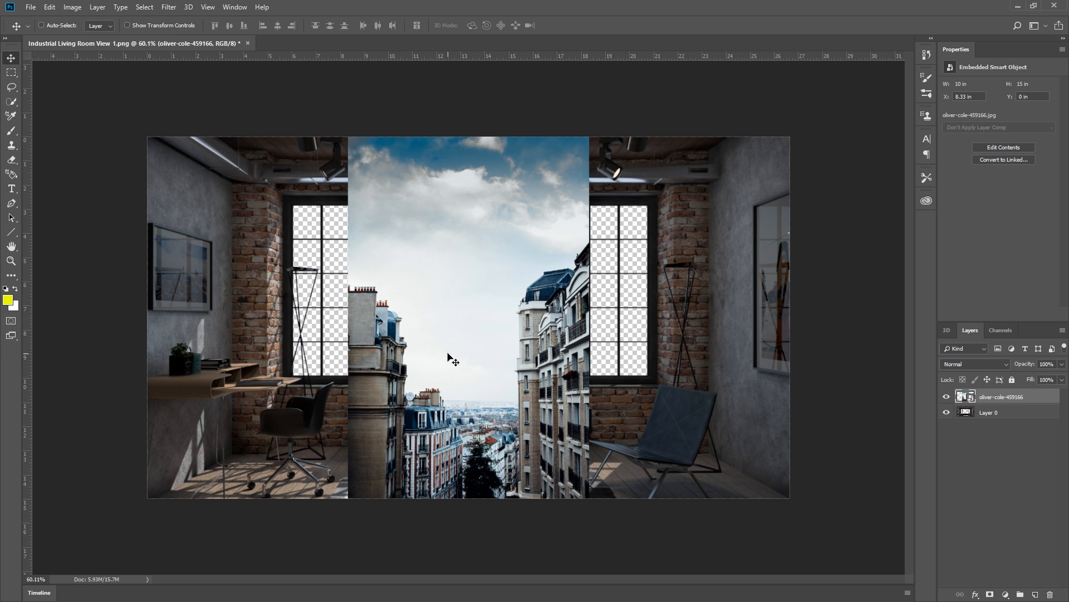
Free-transform the street photo, scaling it from its centre to cover the whole window
{"action": "key", "text": "Ctrl+T"}
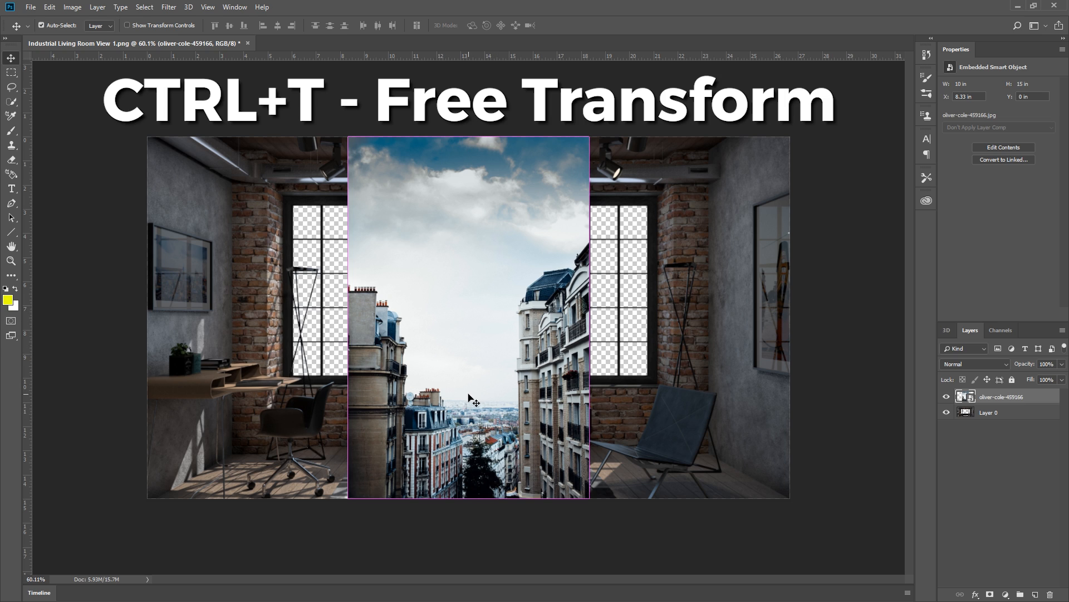
{"action": "key", "text": "ctrl+t"}
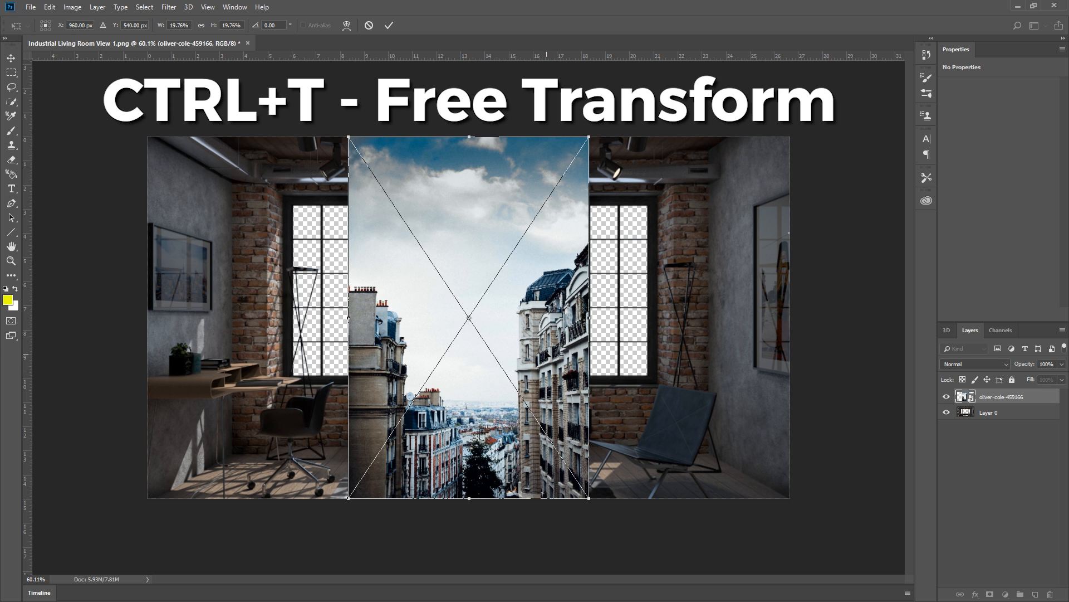
{"action": "left_click_drag", "start_coordinate": [586, 498], "coordinate": [599, 507]}
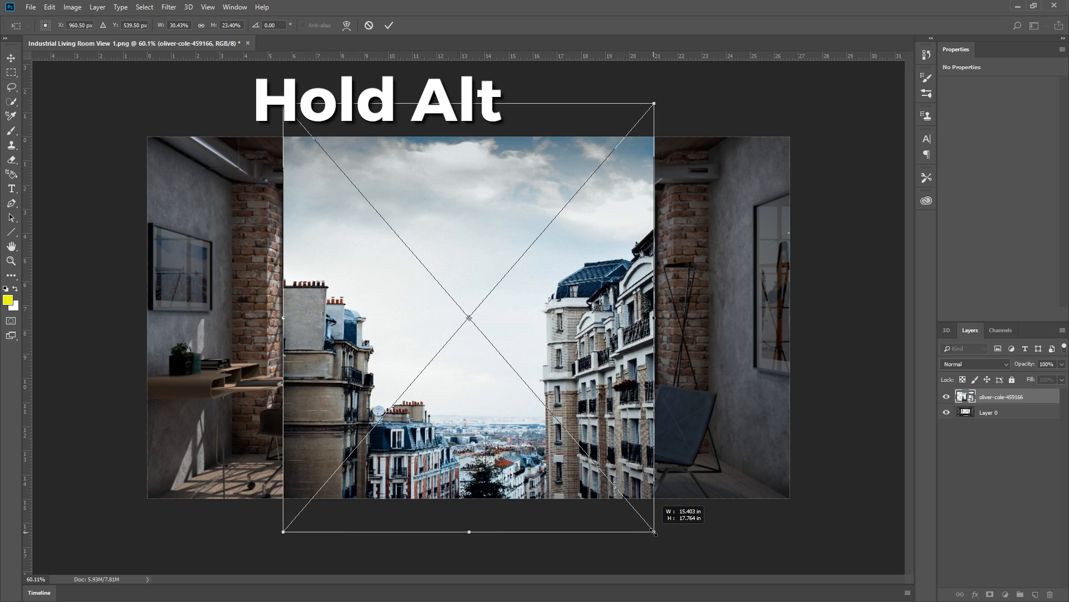
{"action": "left_click_drag", "start_coordinate": [652, 533], "coordinate": [603, 496]}
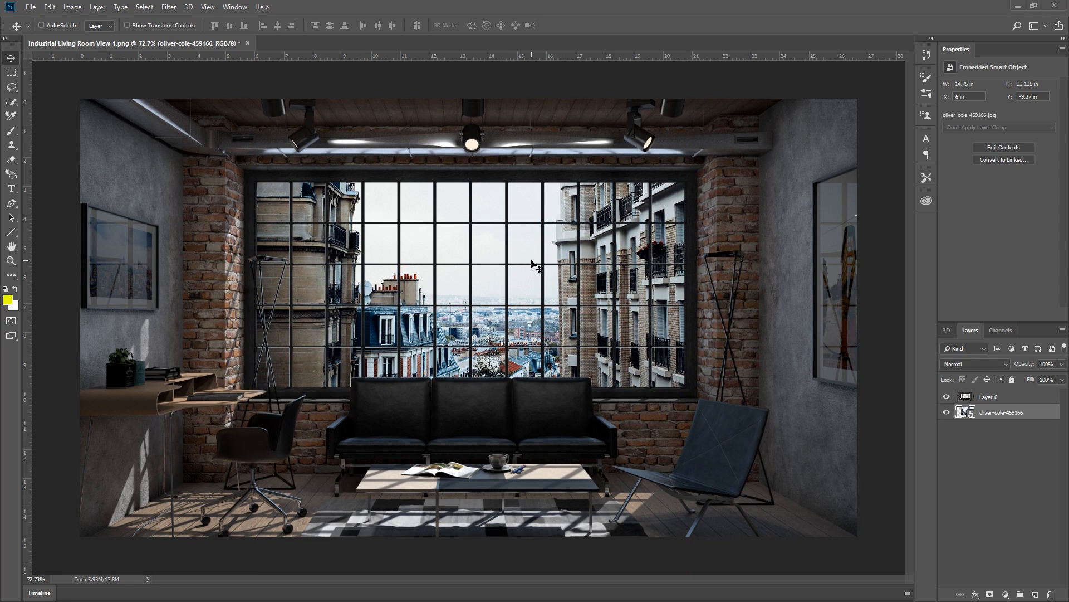
{"action": "mouse_move", "coordinate": [466, 61]}
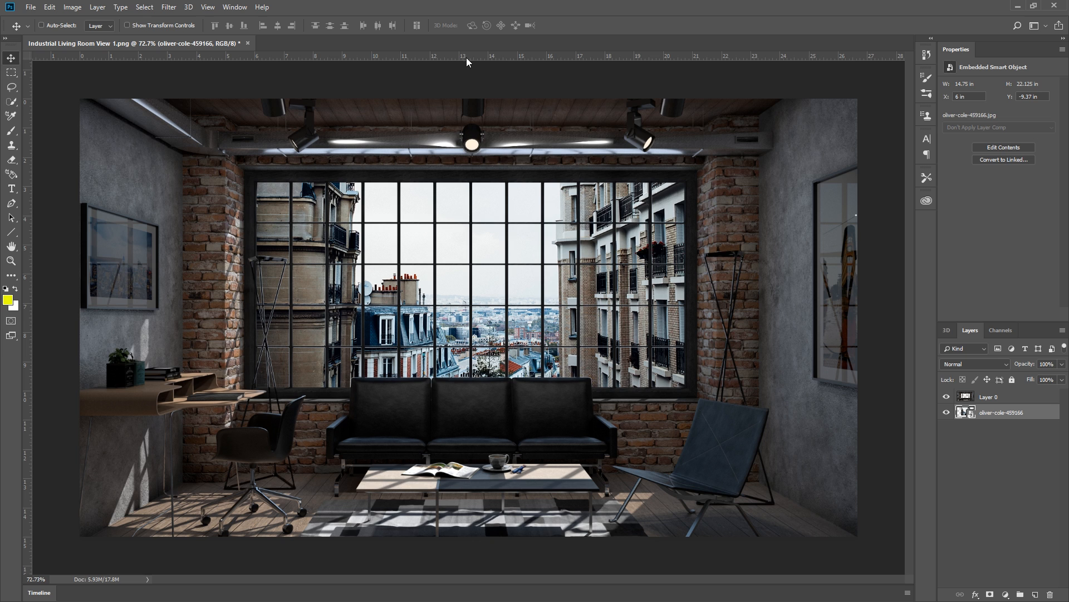
Drag a horizontal guide from the top ruler down to the render's horizon line
{"action": "left_click_drag", "start_coordinate": [481, 56], "coordinate": [481, 315]}
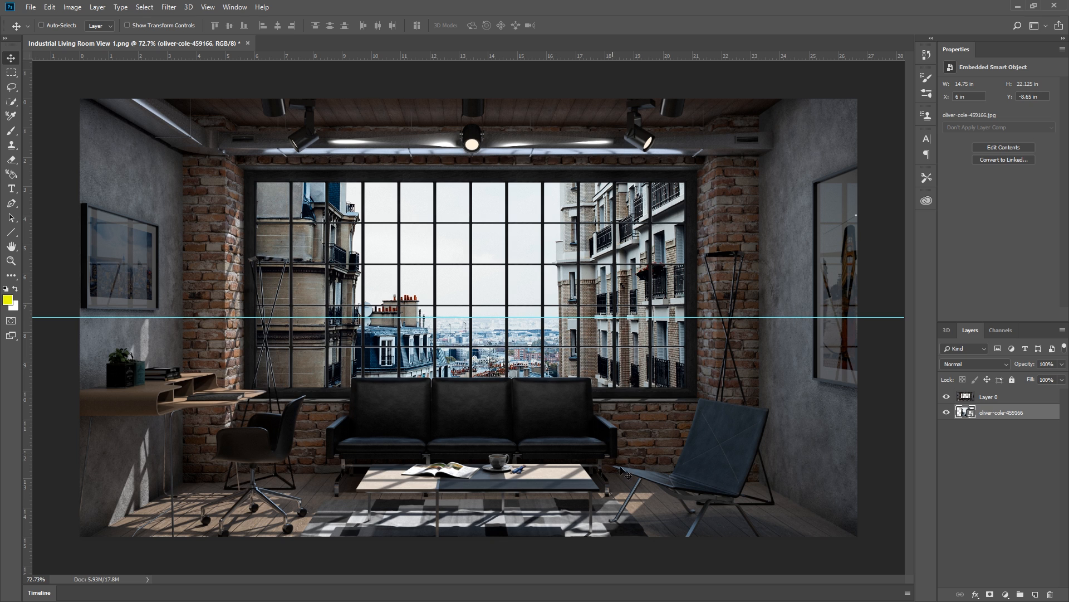
{"action": "mouse_move", "coordinate": [654, 503]}
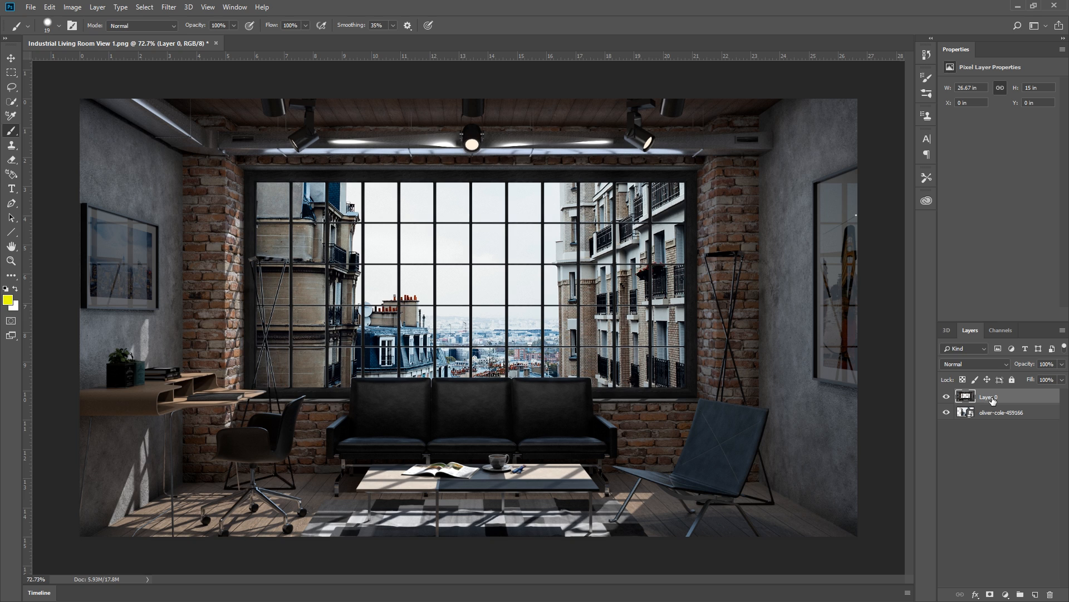
Flip the street photo layer horizontally so the corner building sits on the right
{"action": "left_click", "coordinate": [1001, 412]}
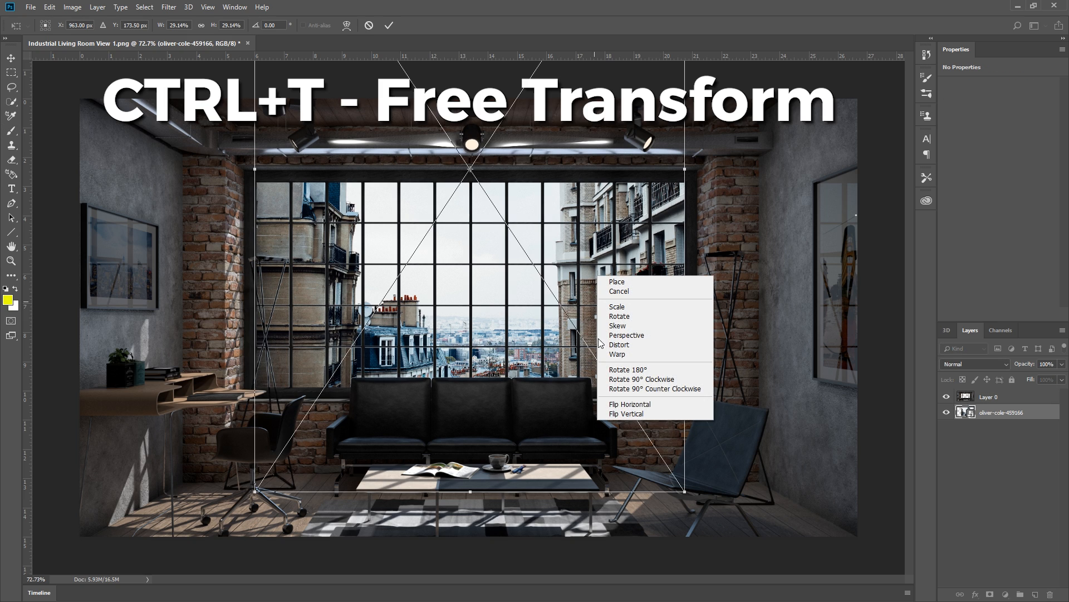
{"action": "left_click", "coordinate": [630, 404]}
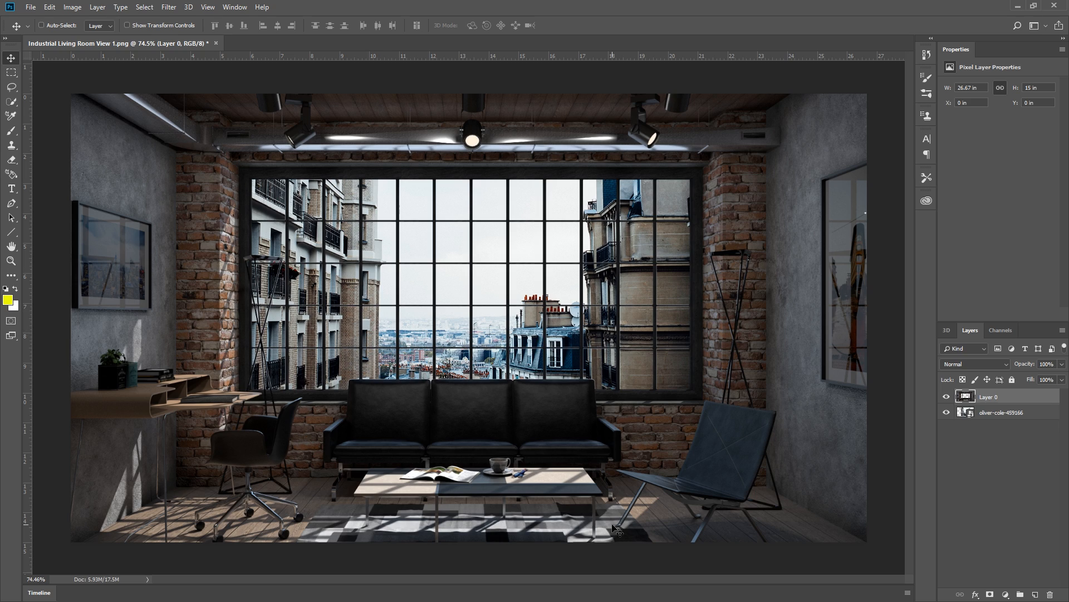
Apply a Camera Raw smart filter to the street photo with temperature +13 and tint +28
{"action": "left_click", "coordinate": [1001, 412]}
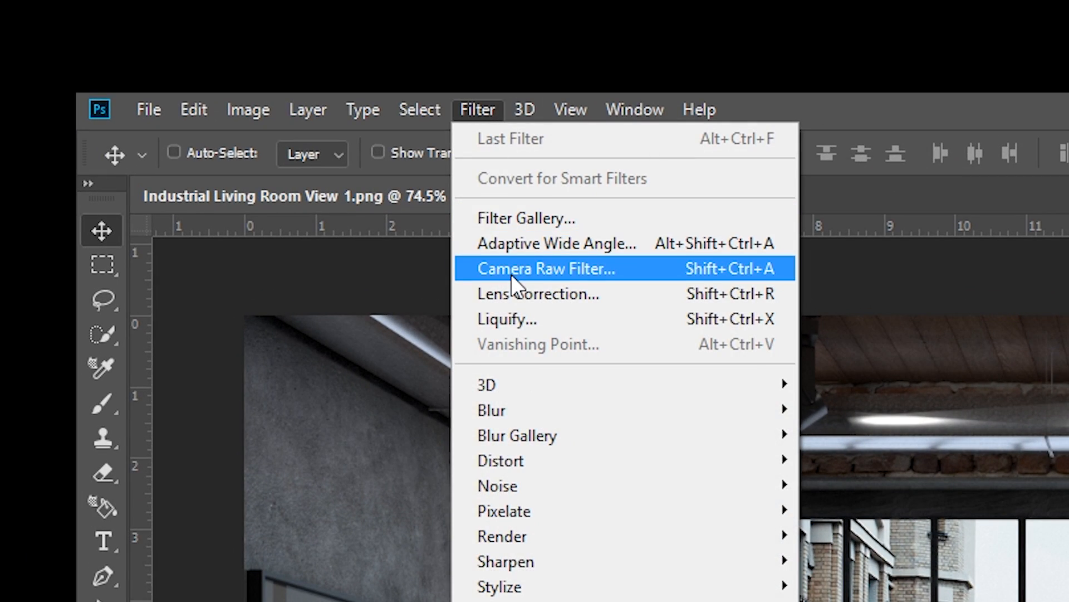
{"action": "left_click", "coordinate": [528, 268]}
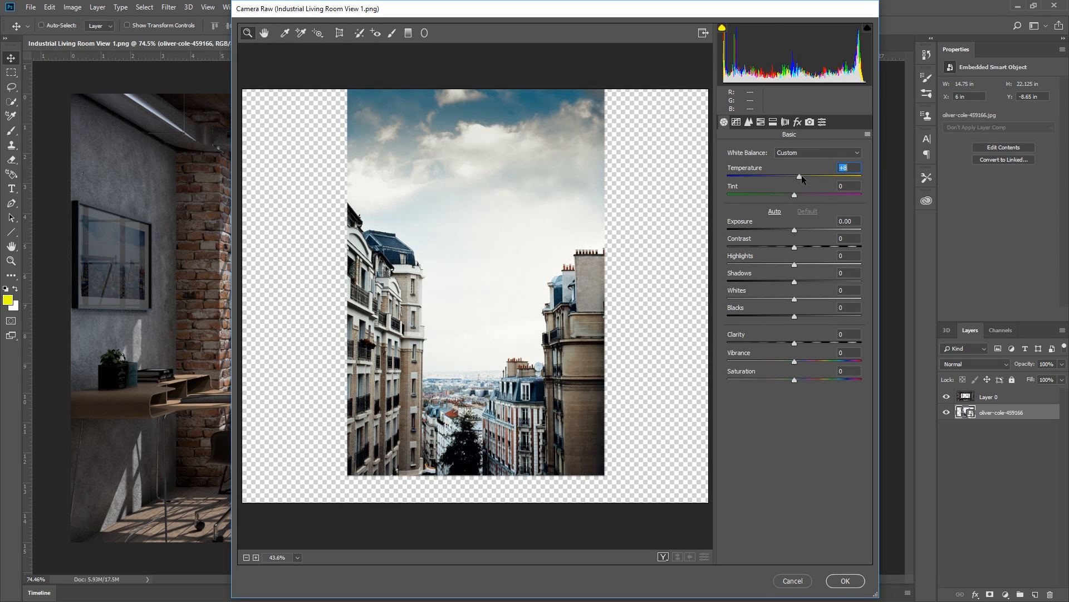
{"action": "left_click_drag", "start_coordinate": [795, 194], "coordinate": [803, 195]}
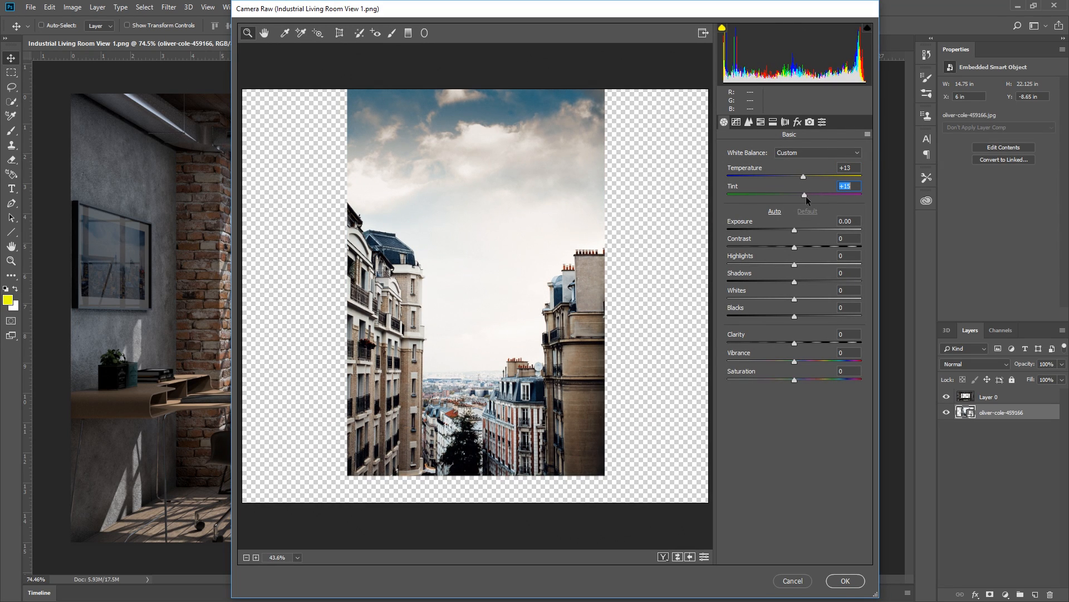
{"action": "left_click", "coordinate": [845, 580]}
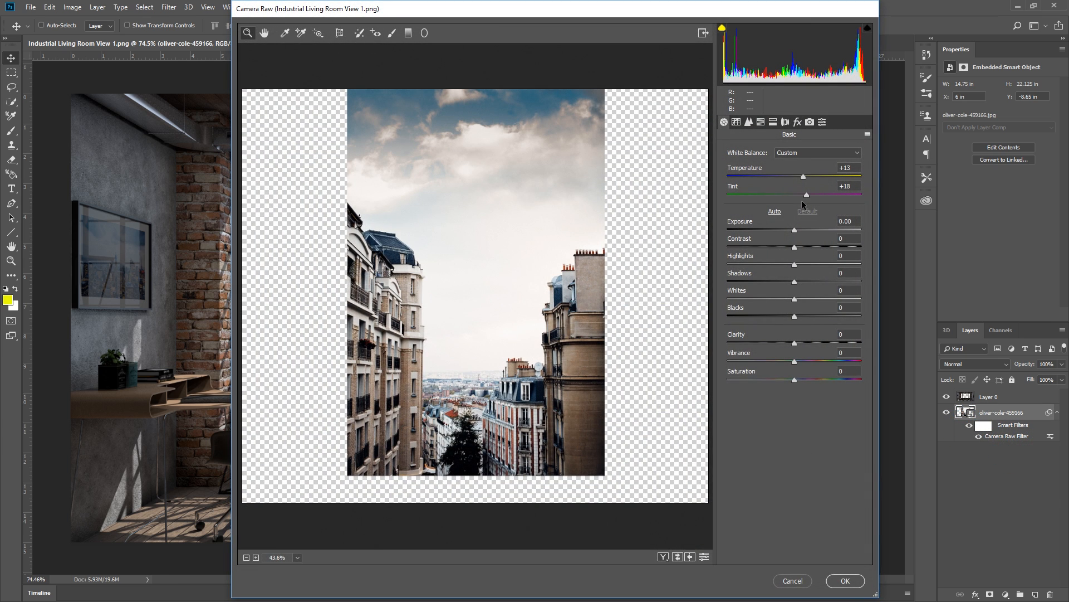
{"action": "left_click_drag", "start_coordinate": [805, 194], "coordinate": [811, 194]}
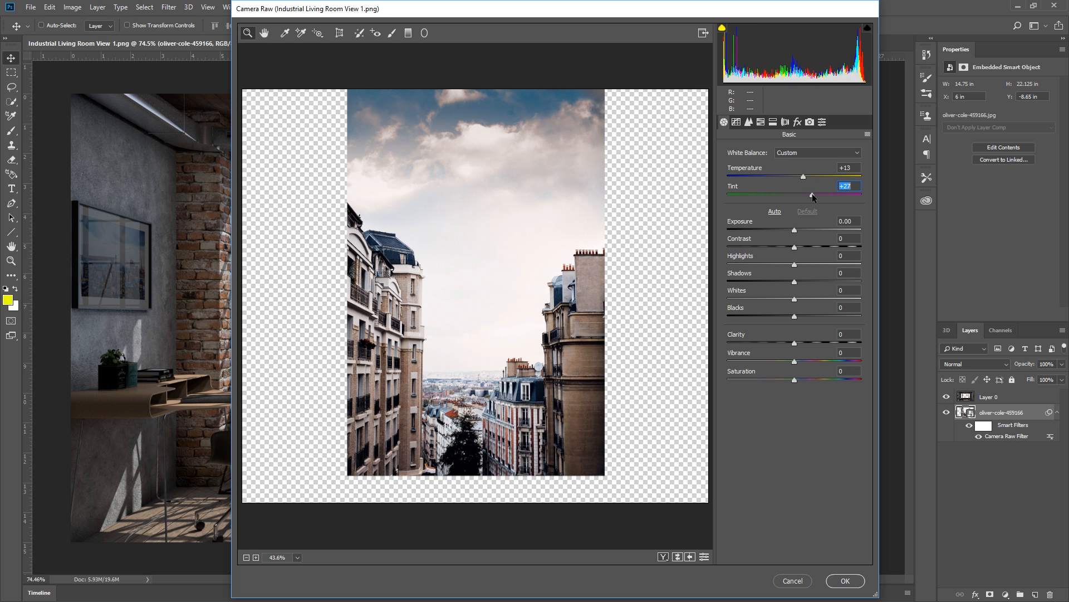
{"action": "left_click_drag", "start_coordinate": [811, 196], "coordinate": [813, 195]}
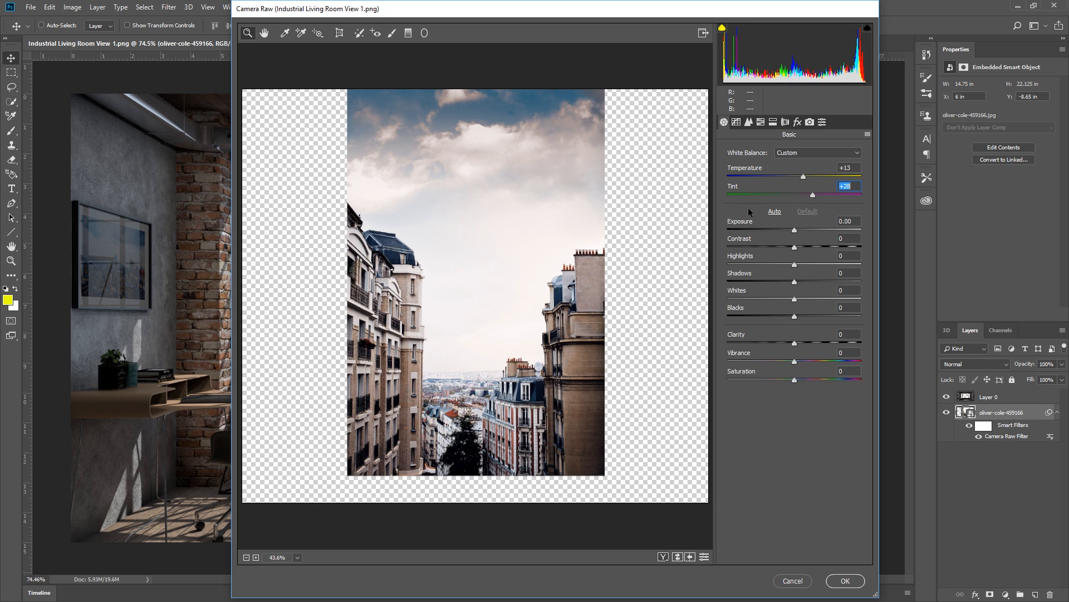
{"action": "left_click", "coordinate": [846, 580]}
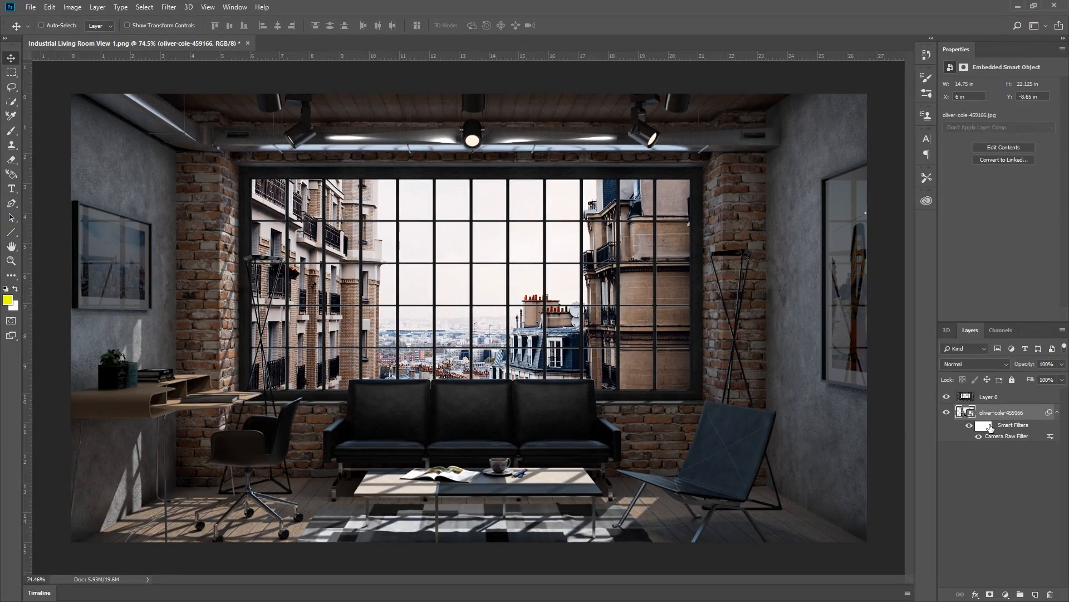
Paint the Camera Raw filter mask with a large, fully soft black brush
{"action": "left_click", "coordinate": [983, 425]}
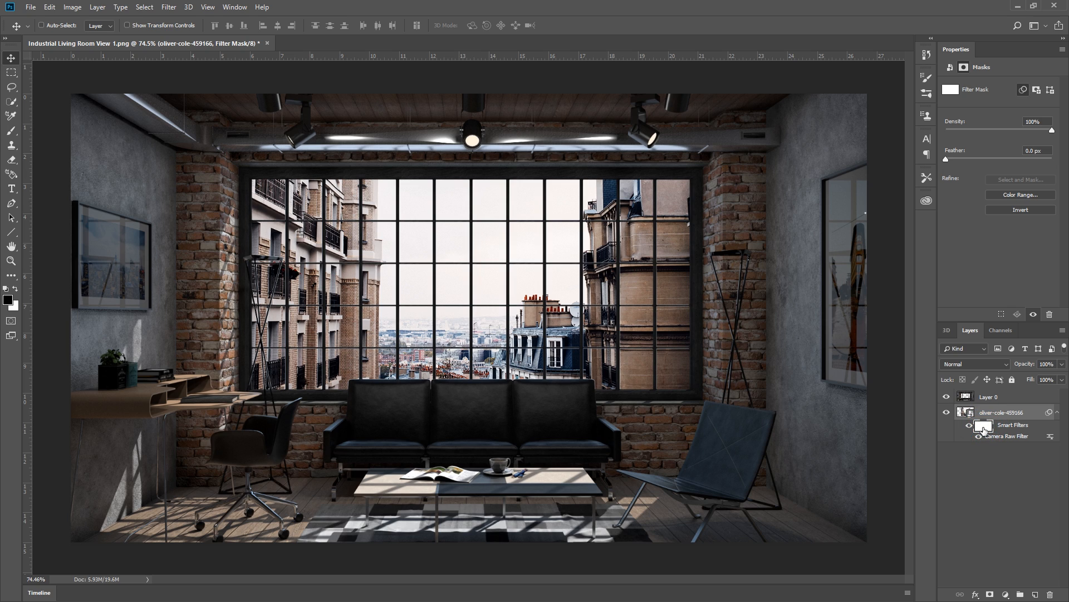
{"action": "key", "text": "b"}
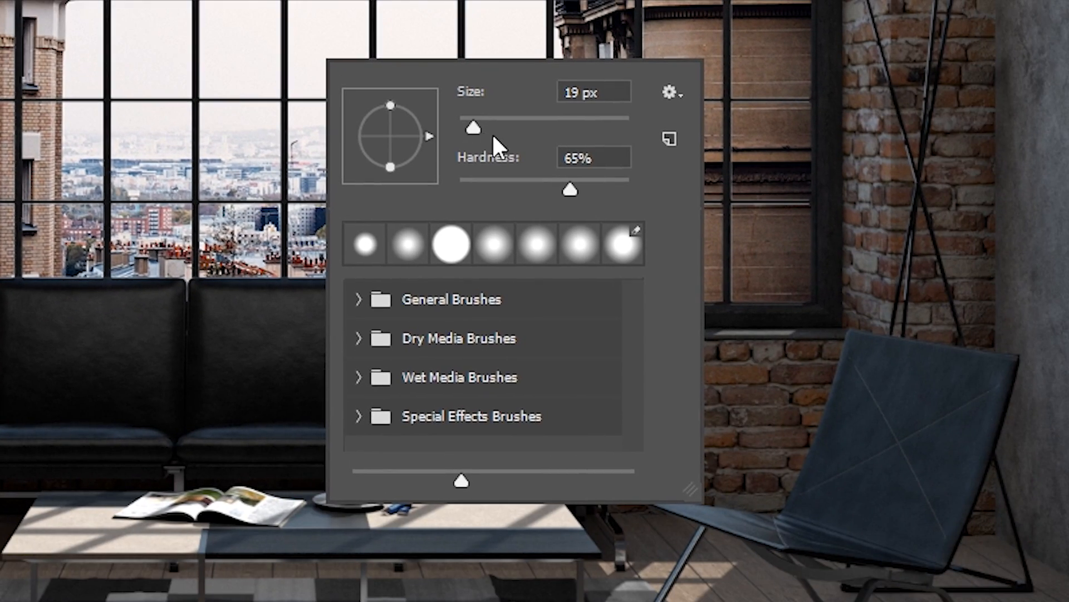
{"action": "left_click_drag", "start_coordinate": [474, 128], "coordinate": [531, 128]}
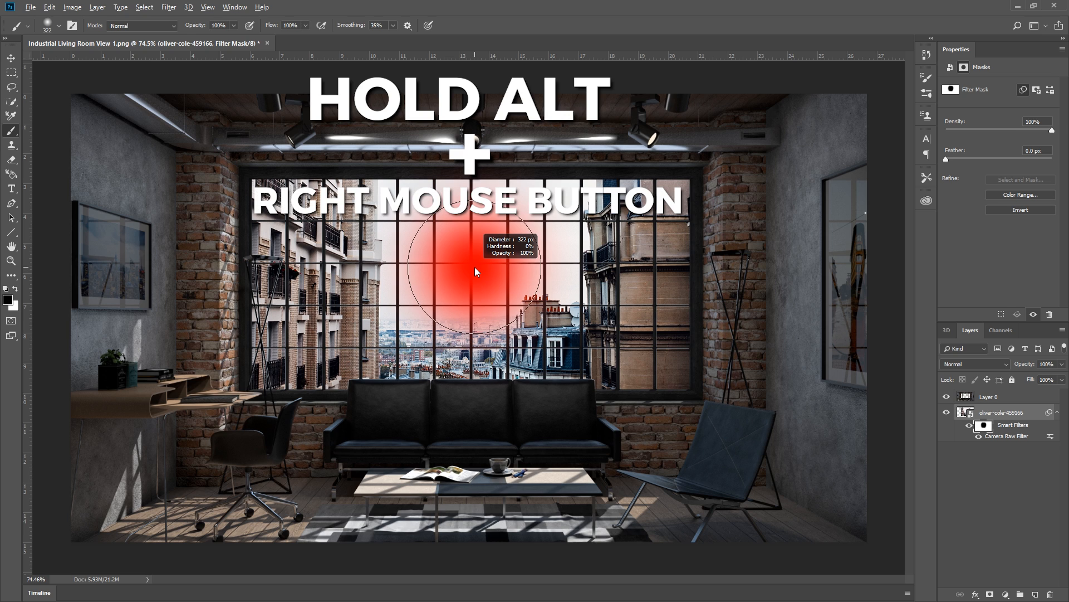
{"action": "left_click_drag", "start_coordinate": [475, 271], "coordinate": [485, 267]}
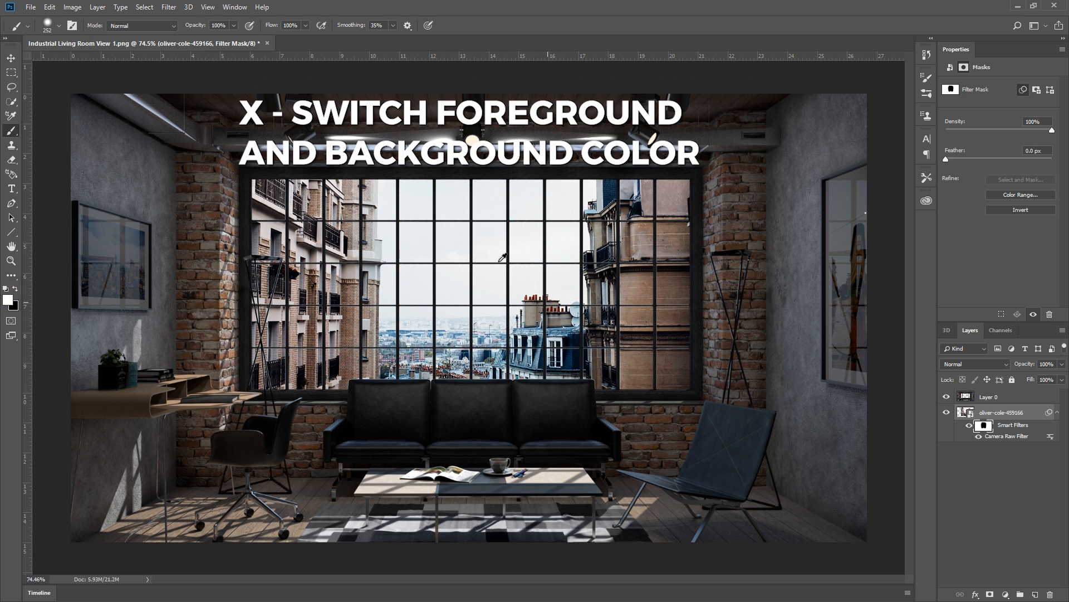
{"action": "mouse_move", "coordinate": [443, 247]}
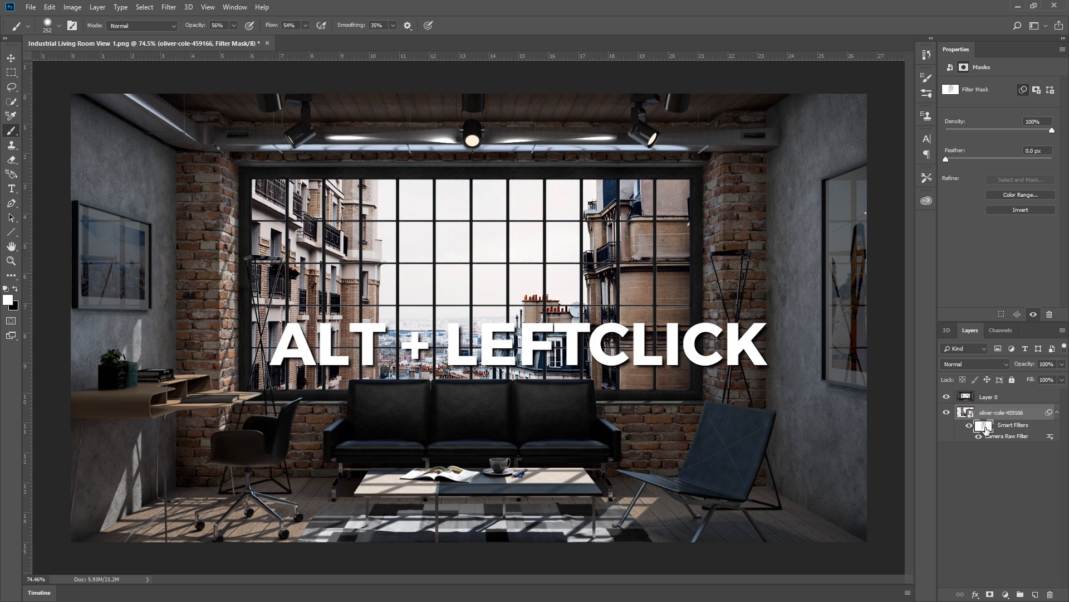
View the filter mask on its own, then disable it to compare full warmth
{"action": "left_click", "coordinate": [983, 425]}
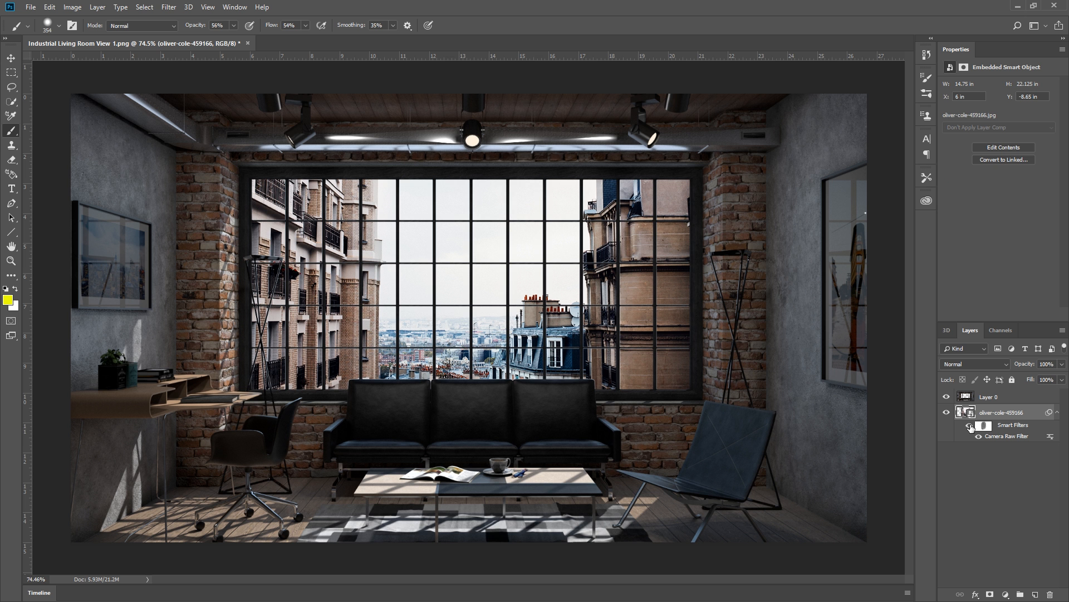
{"action": "left_click", "coordinate": [984, 425]}
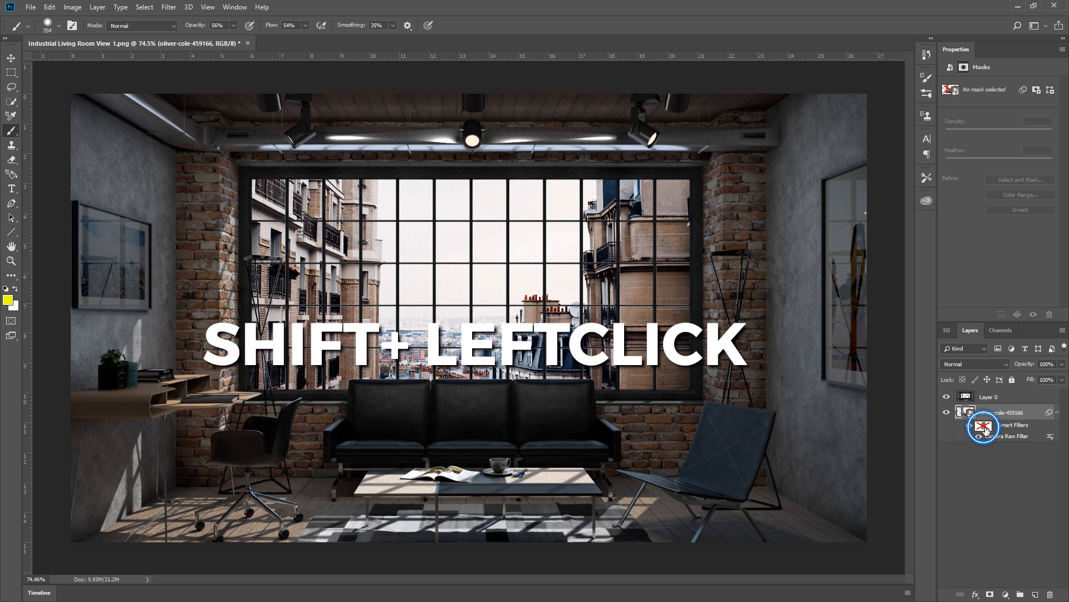
{"action": "left_click", "coordinate": [985, 426]}
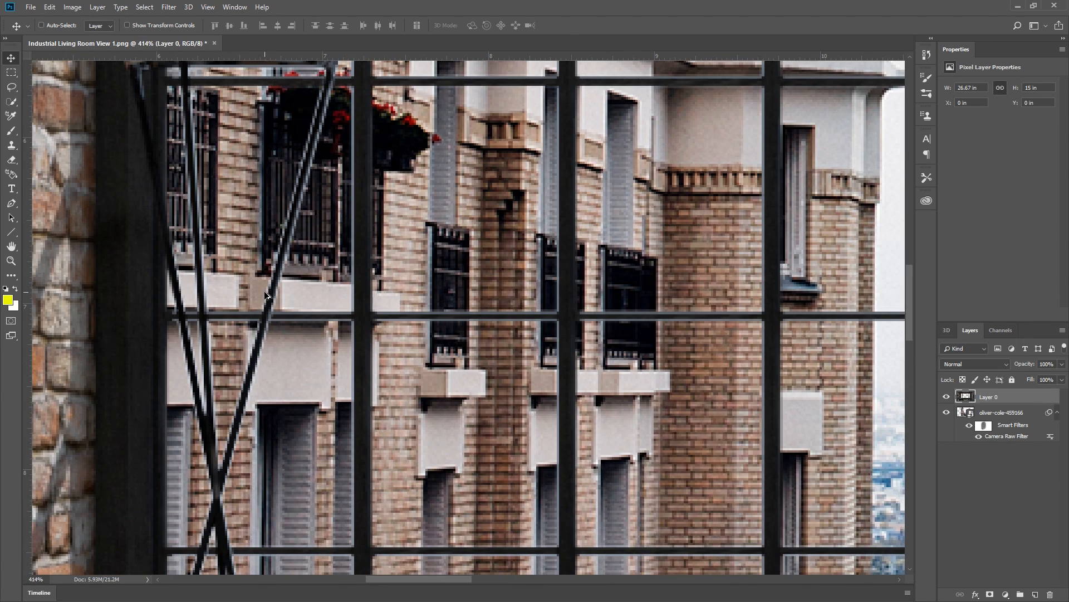
{"action": "scroll", "scroll_direction": "down", "scroll_amount": 3}
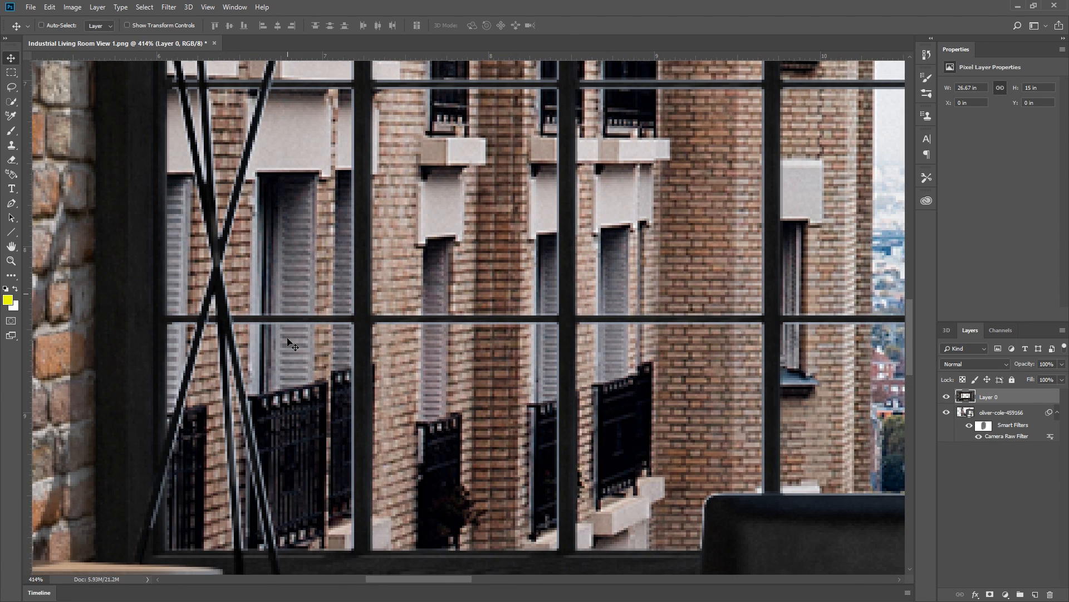
{"action": "scroll", "scroll_direction": "down", "scroll_amount": 3}
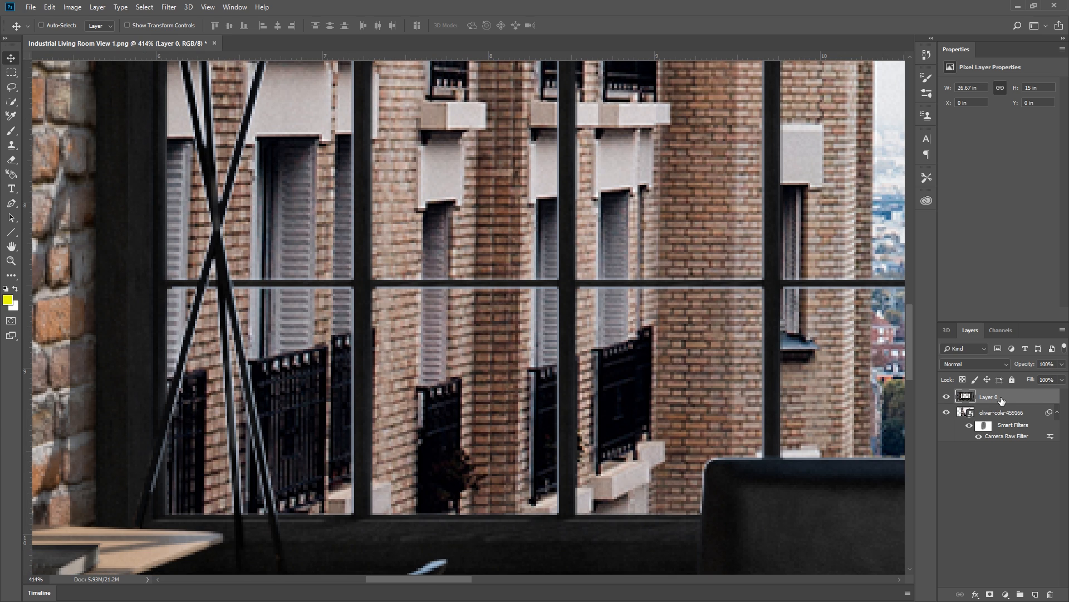
{"action": "mouse_move", "coordinate": [1001, 399]}
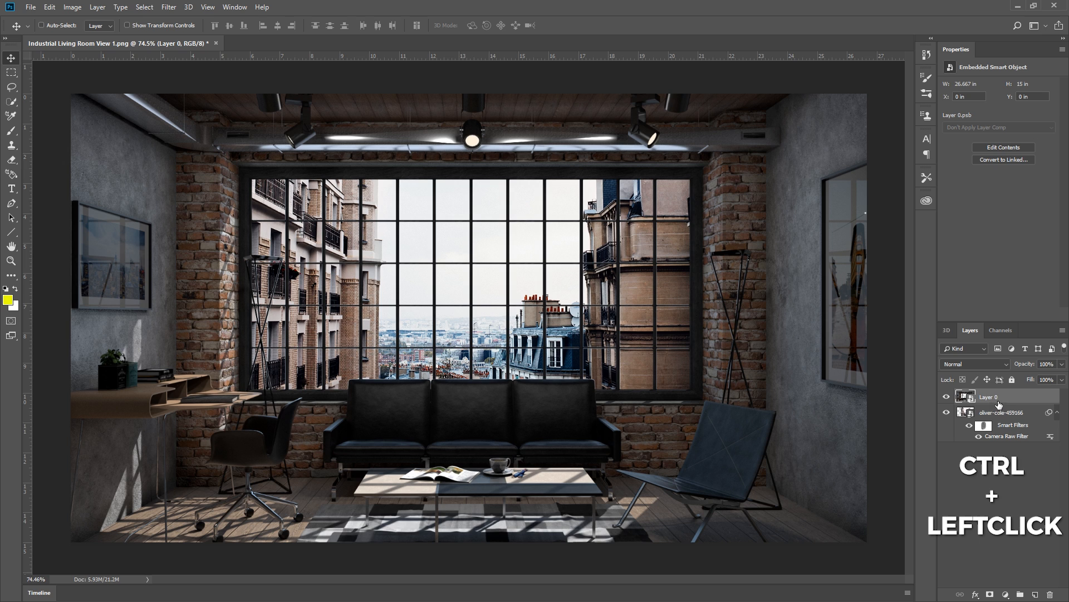
Load Layer 0's opaque area as a selection and turn it into a layer mask
{"action": "left_click", "coordinate": [966, 397]}
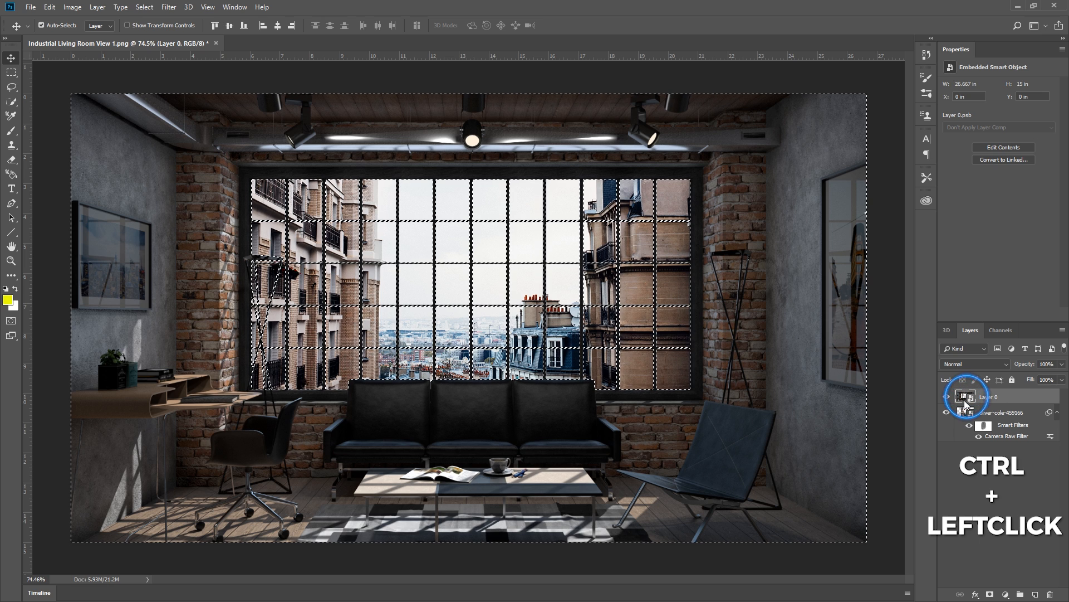
{"action": "left_click", "coordinate": [965, 397]}
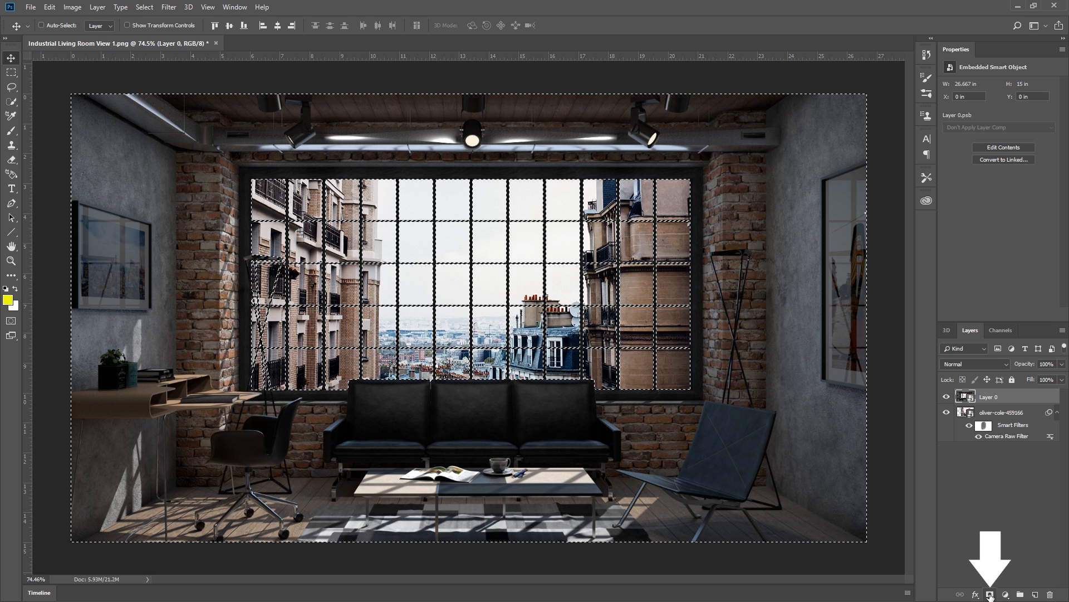
{"action": "left_click", "coordinate": [989, 591]}
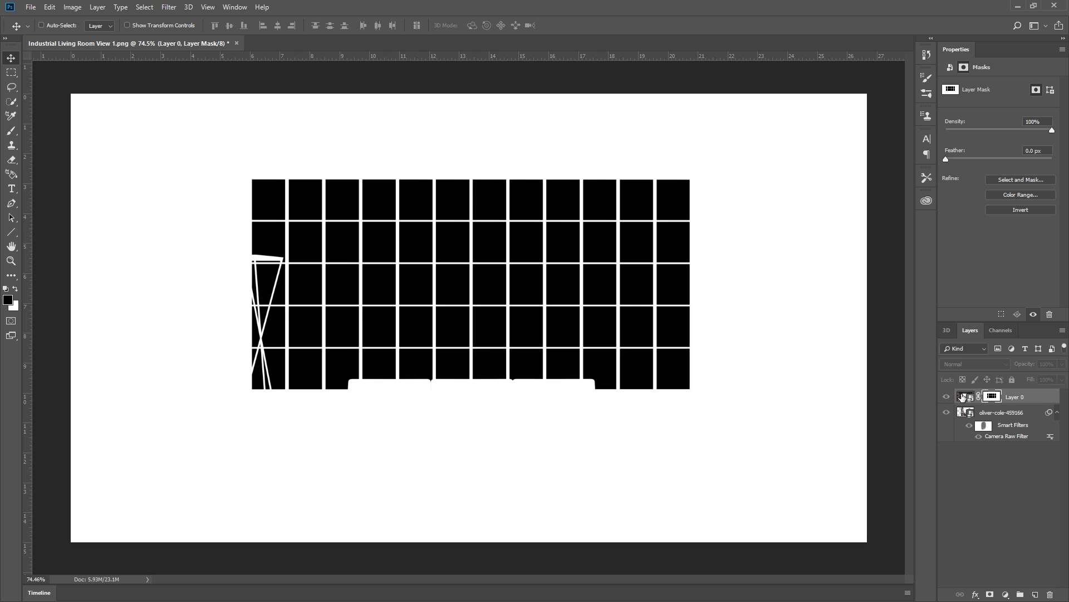
{"action": "left_click", "coordinate": [992, 396]}
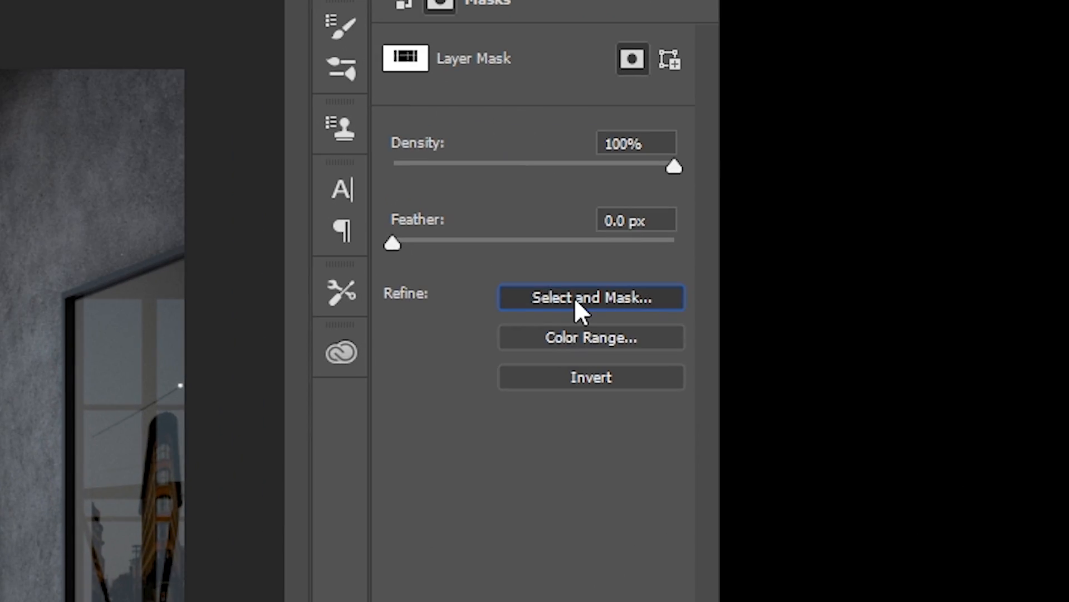
In Select and Mask, preview the Layer 0 mask On Black at 100% opacity
{"action": "left_click", "coordinate": [592, 298]}
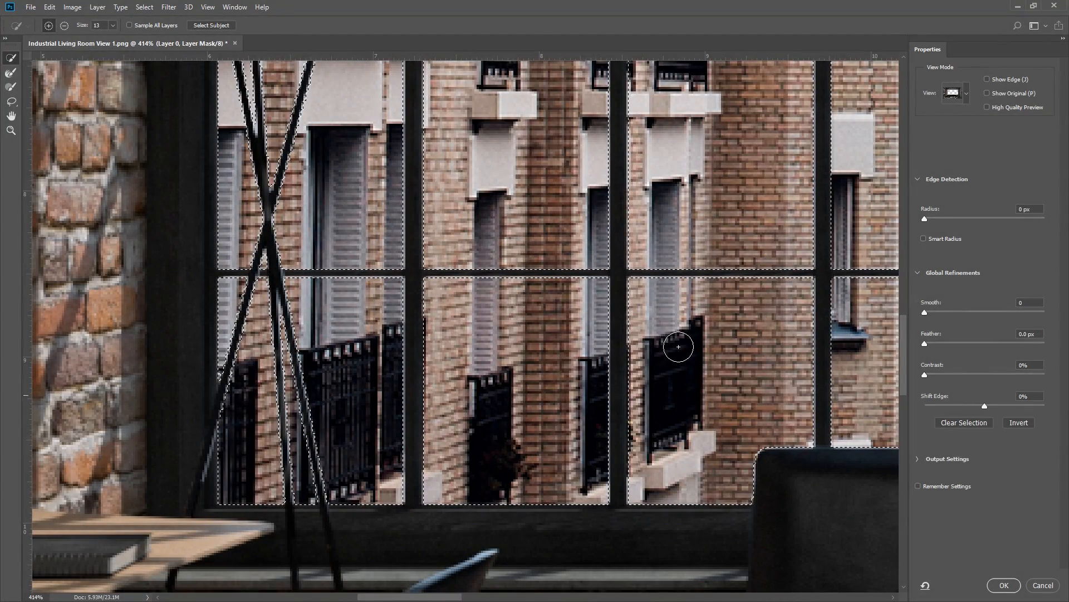
{"action": "left_click", "coordinate": [967, 93]}
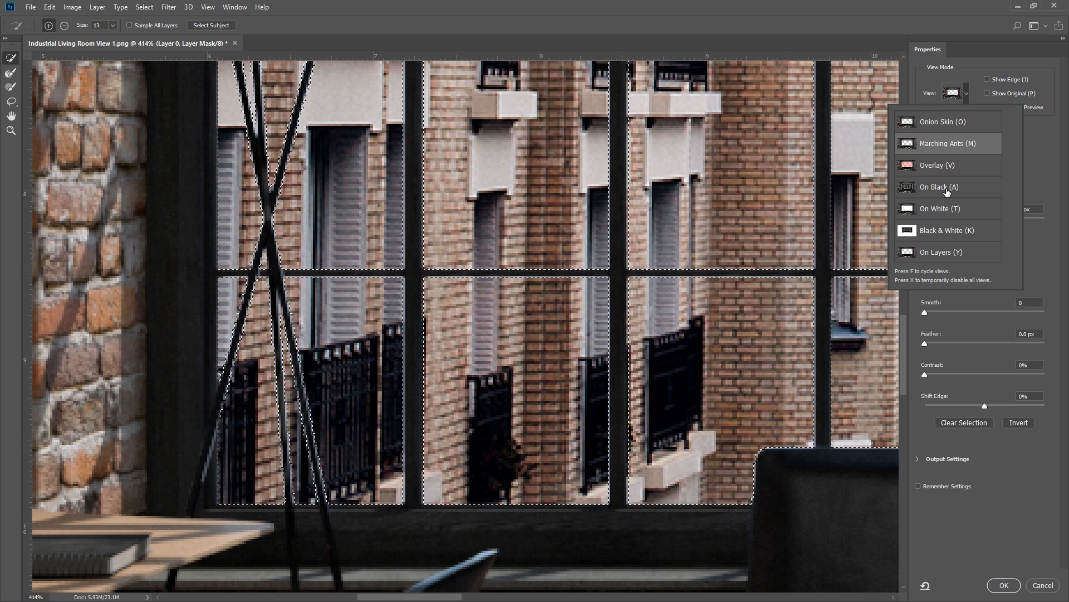
{"action": "left_click", "coordinate": [940, 186]}
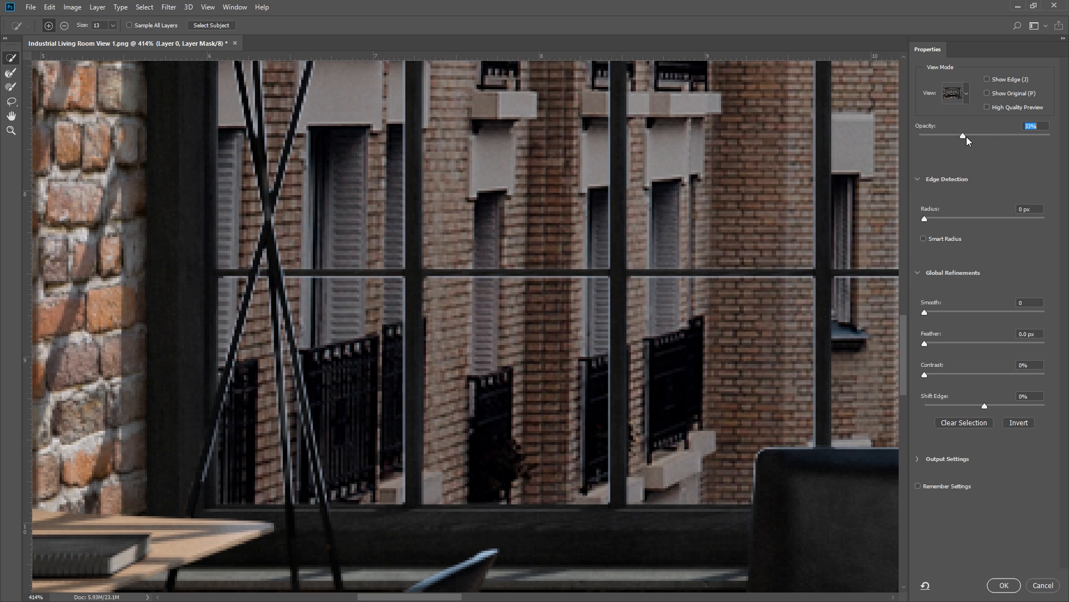
{"action": "left_click_drag", "start_coordinate": [963, 136], "coordinate": [1051, 136]}
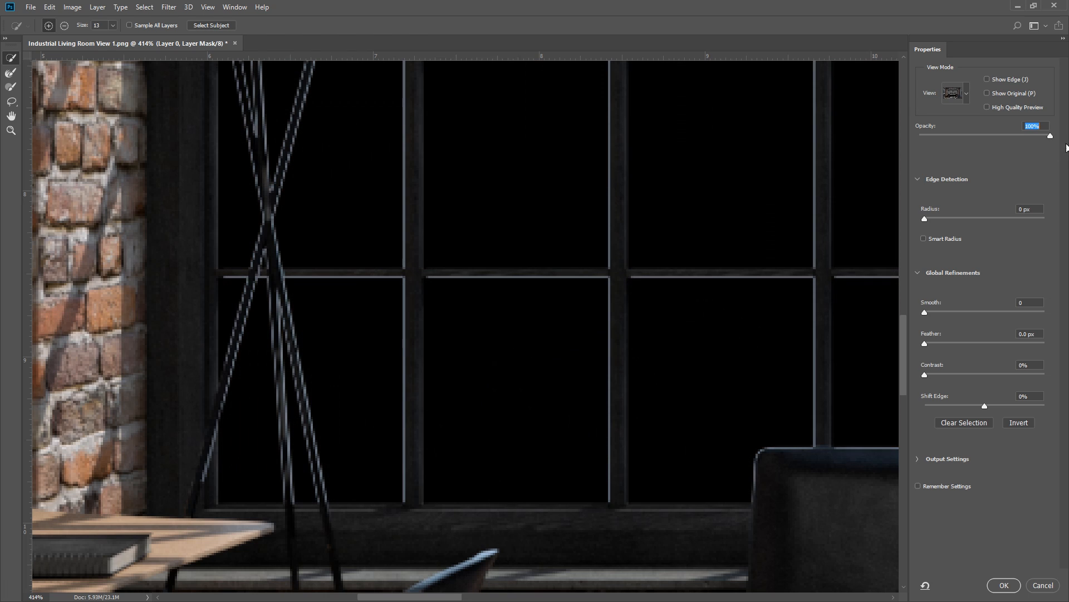
{"action": "mouse_move", "coordinate": [960, 367]}
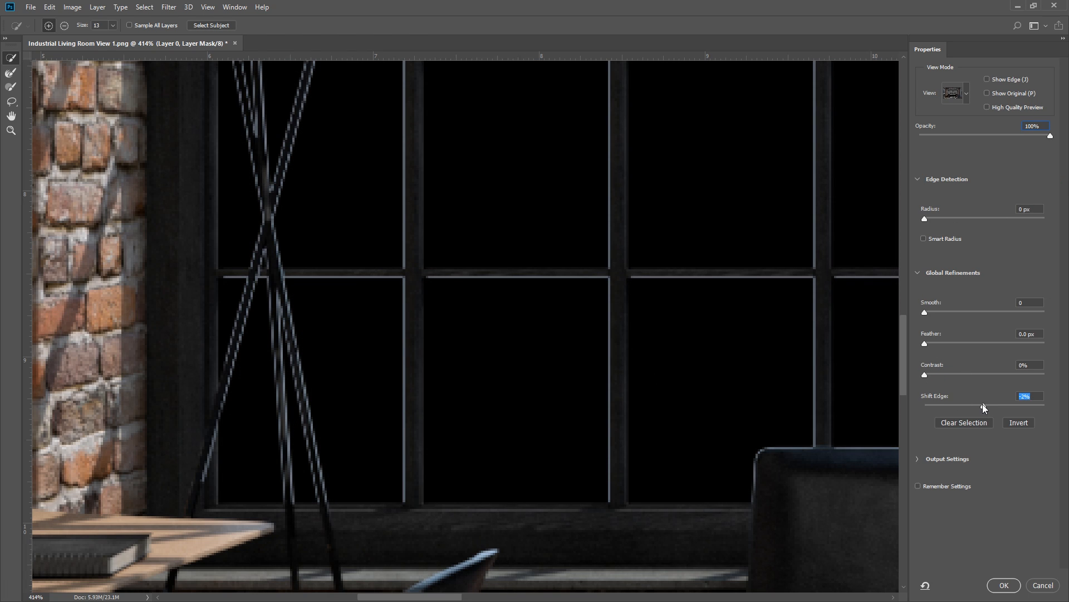
Refine the edge to shift −46%, feather 0.7 px, contrast 44%, then preview as Onion Skin
{"action": "left_click_drag", "start_coordinate": [983, 407], "coordinate": [933, 407]}
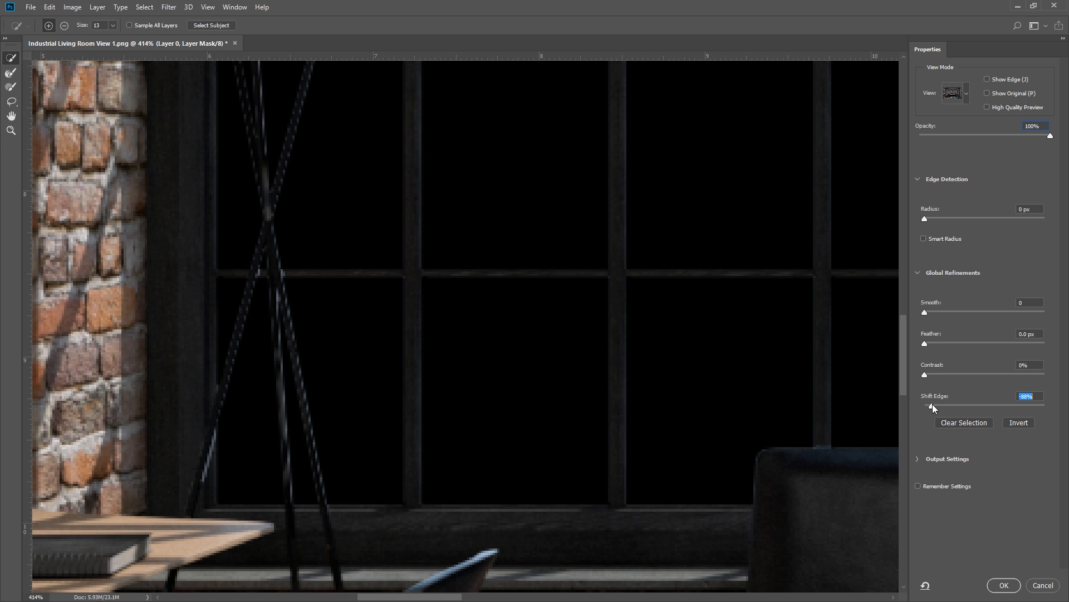
{"action": "left_click_drag", "start_coordinate": [926, 406], "coordinate": [940, 406]}
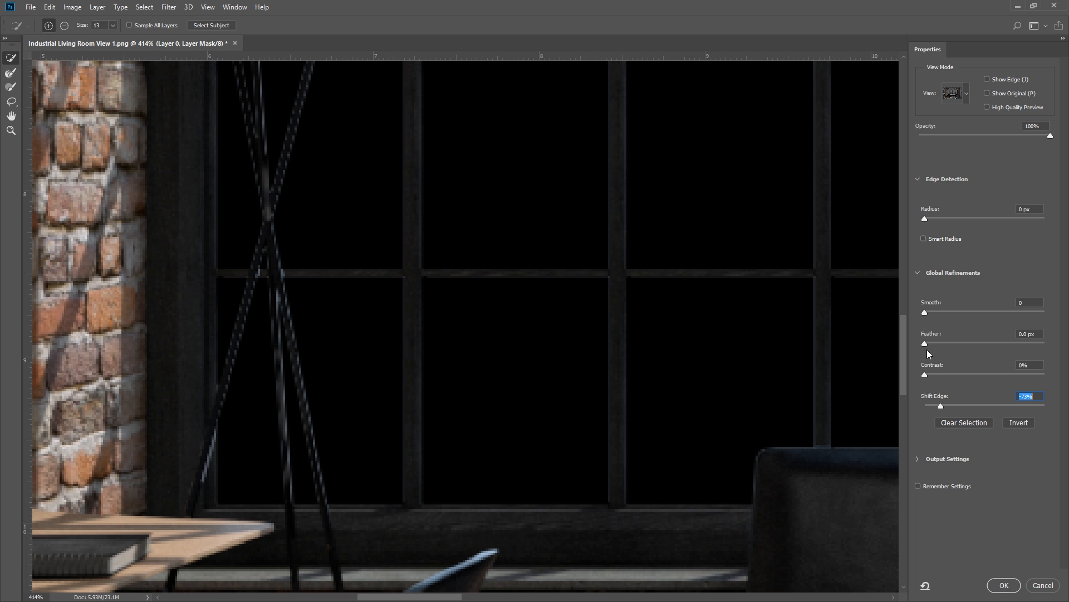
{"action": "left_click_drag", "start_coordinate": [939, 405], "coordinate": [955, 405]}
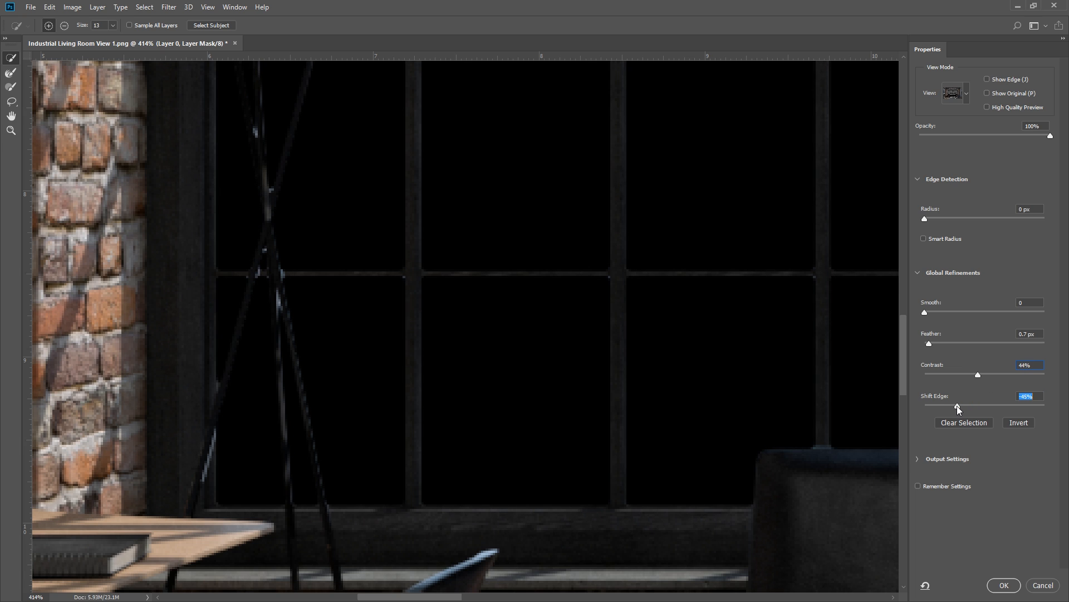
{"action": "left_click", "coordinate": [957, 93]}
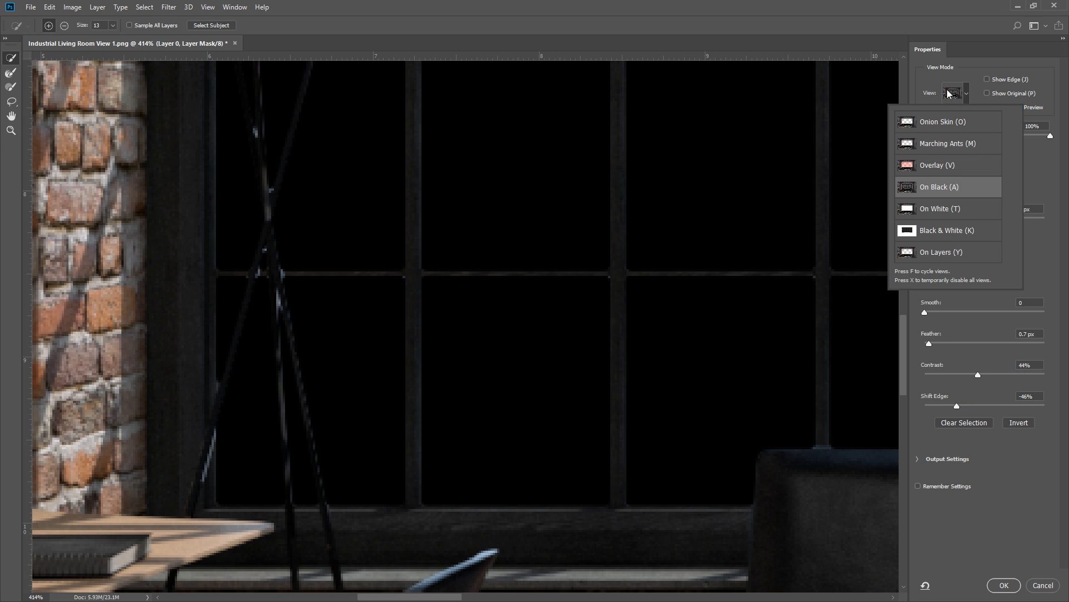
{"action": "left_click", "coordinate": [943, 121]}
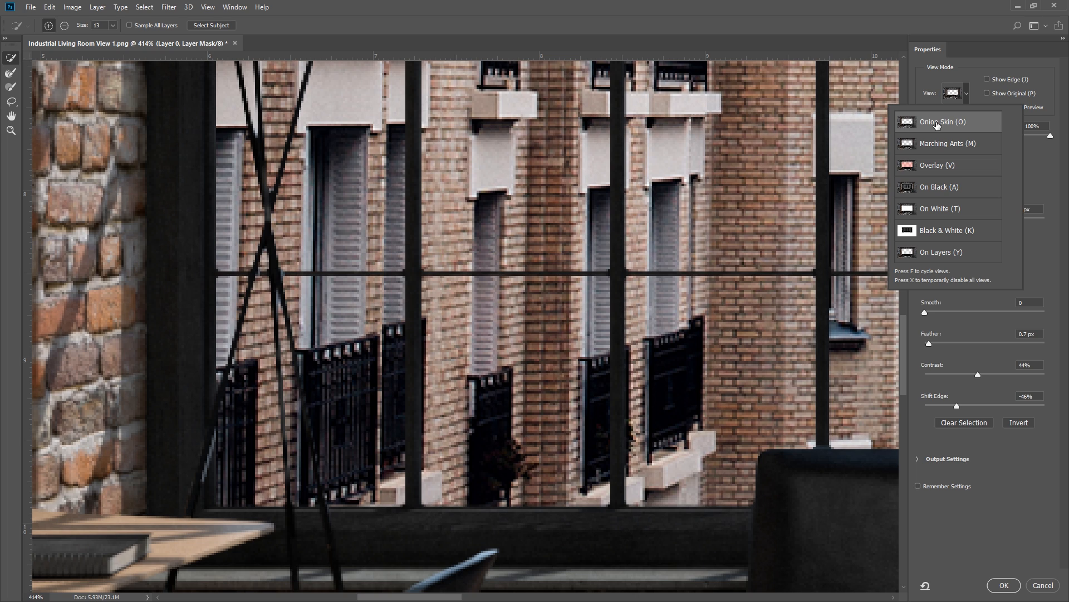
{"action": "mouse_move", "coordinate": [1013, 591]}
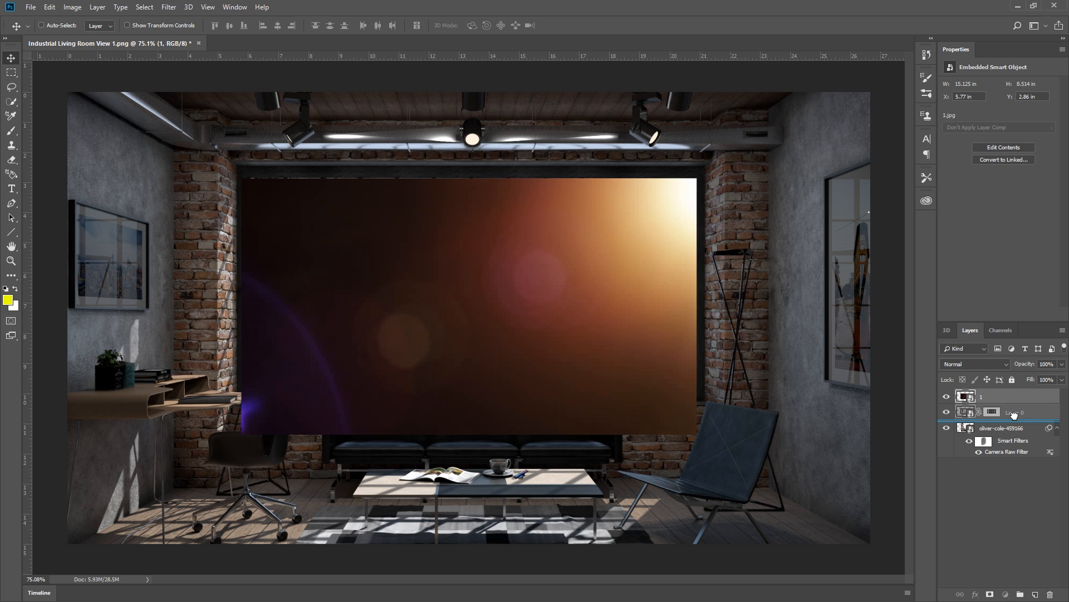
Move the lens flare layer below Layer 0 and give it a layer mask
{"action": "left_click", "coordinate": [976, 364]}
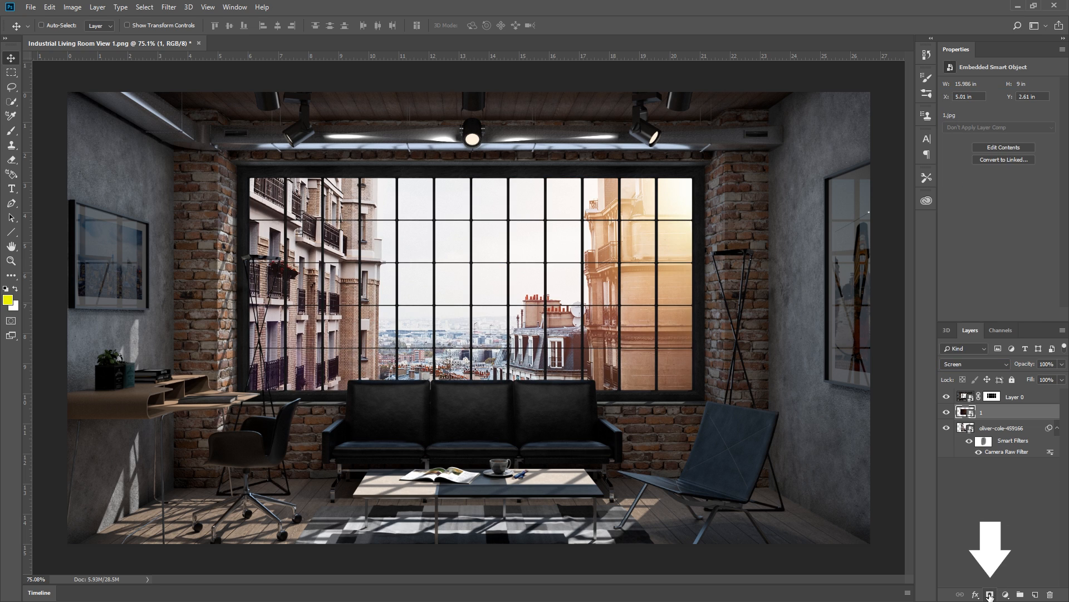
{"action": "left_click", "coordinate": [991, 593]}
{"action": "type", "text": "Rim_Light"}
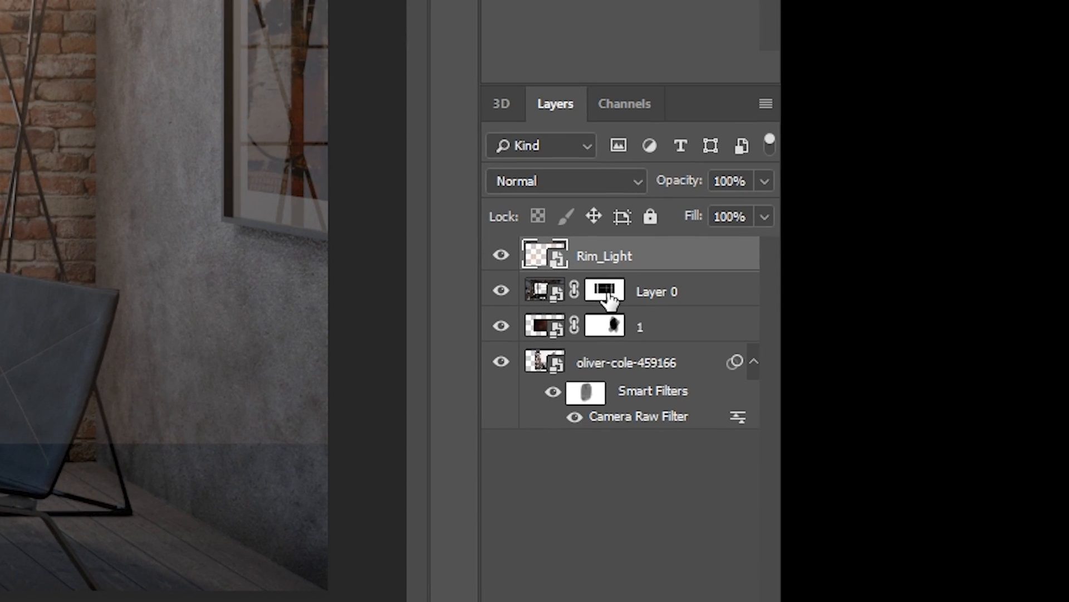
Copy Layer 0's window mask onto the Rim_Light layer and invert it
{"action": "left_click", "coordinate": [603, 290]}
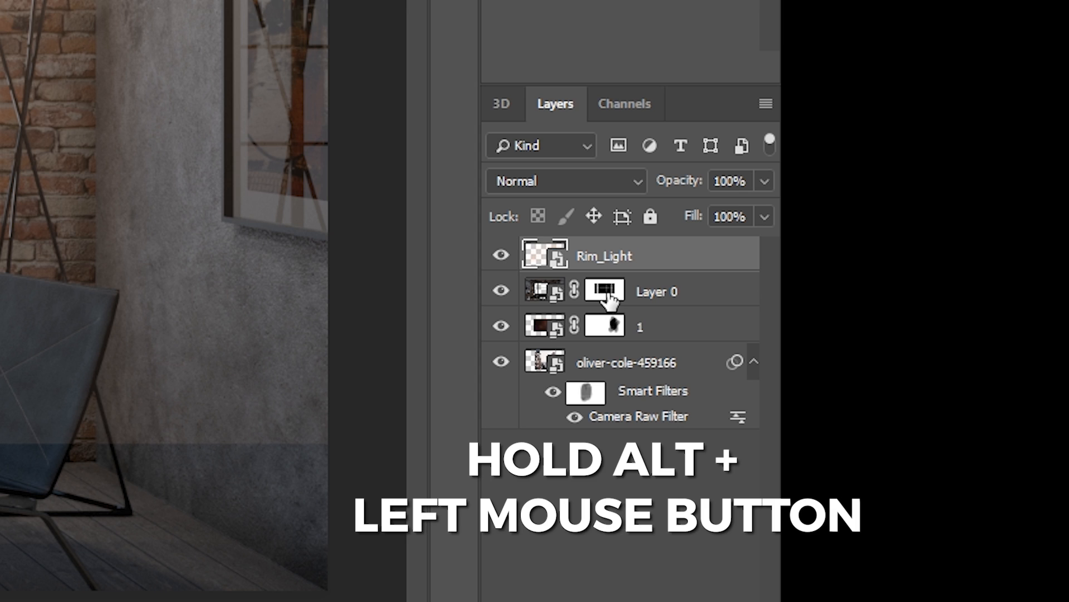
{"action": "left_click_drag", "start_coordinate": [603, 291], "coordinate": [614, 256]}
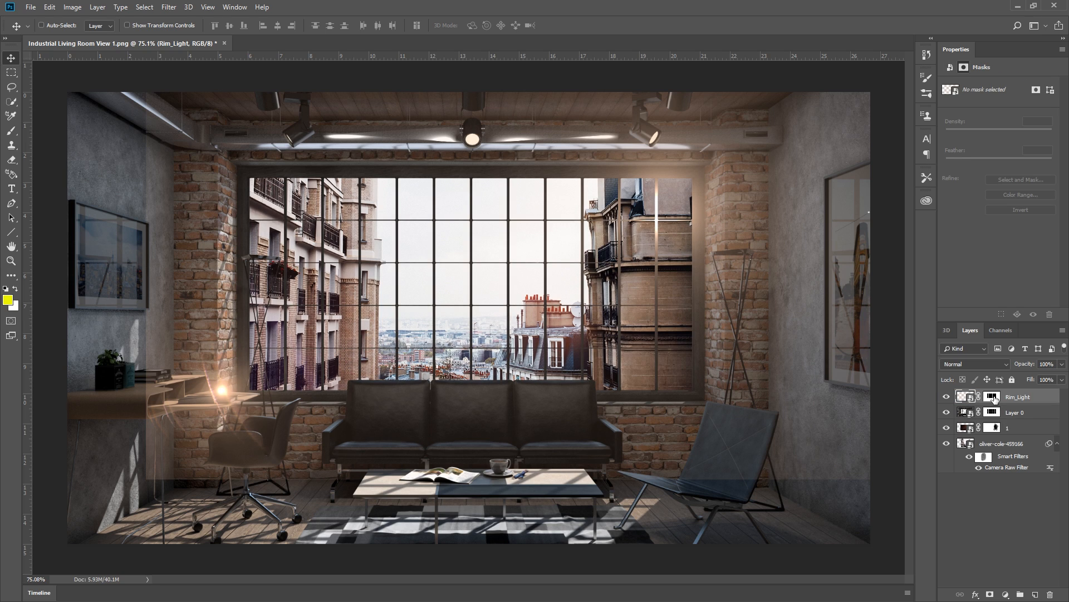
{"action": "left_click", "coordinate": [992, 396]}
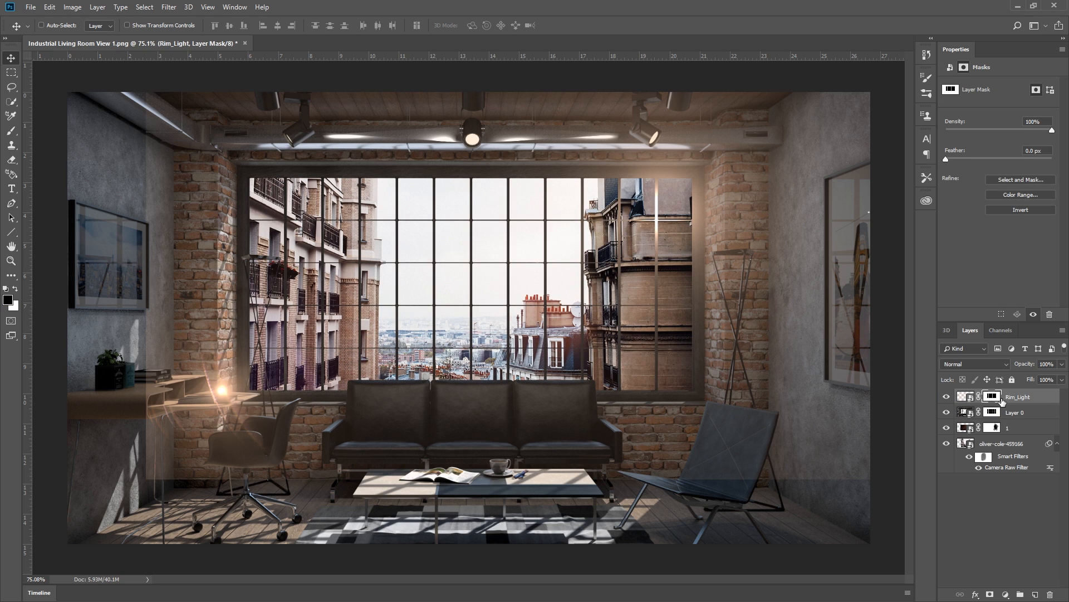
{"action": "key", "text": "Ctrl+I"}
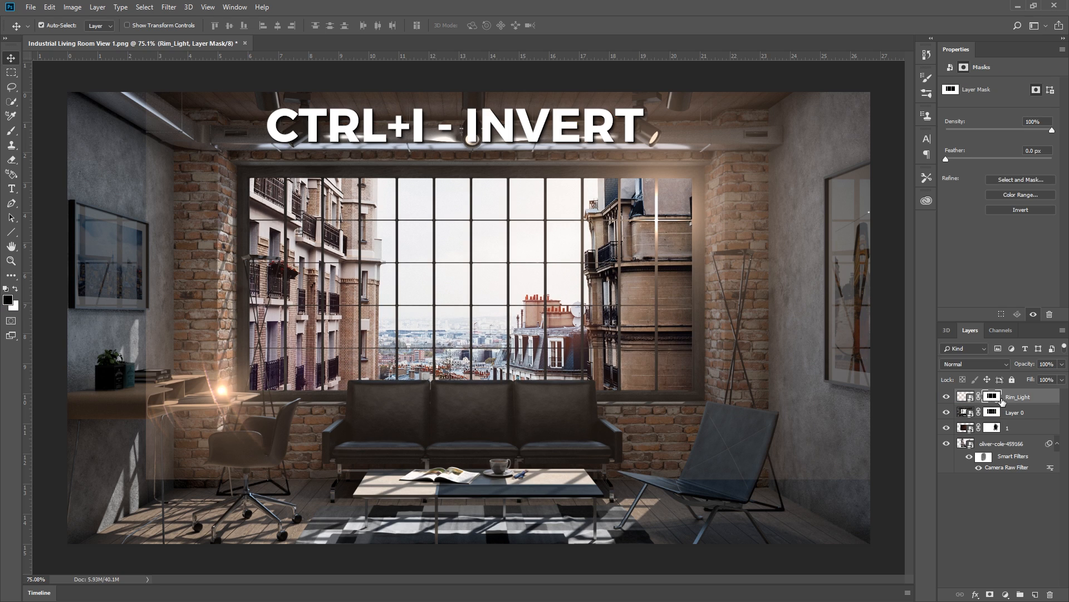
{"action": "key", "text": "ctrl+i"}
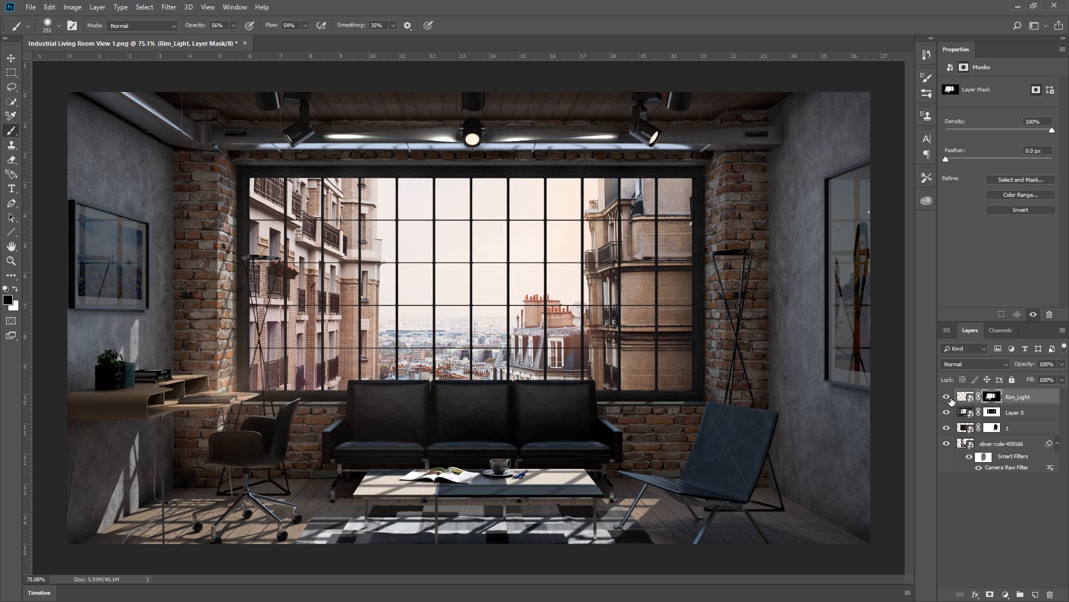
{"action": "mouse_move", "coordinate": [150, 383]}
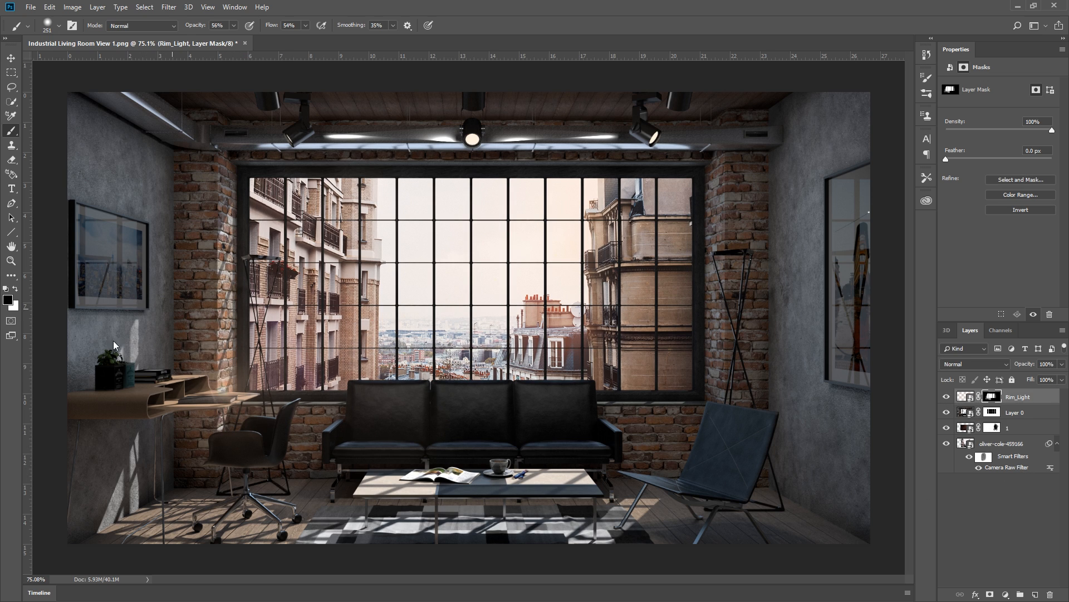
Paint white into the Rim_Light mask with the soft 56% brush, then select layer 1
{"action": "left_click", "coordinate": [221, 395]}
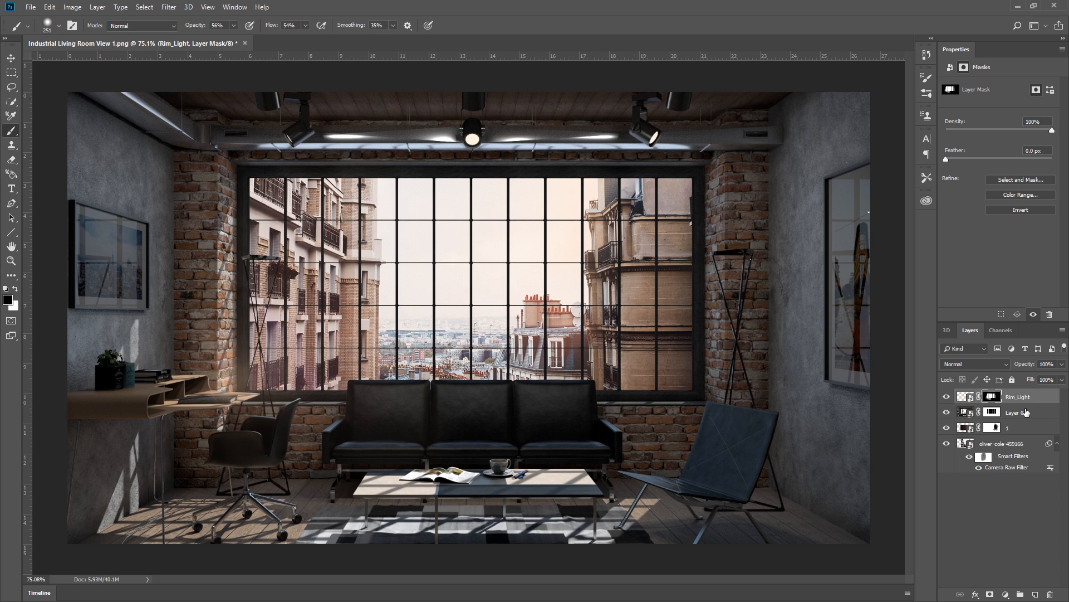
{"action": "left_click", "coordinate": [1008, 427]}
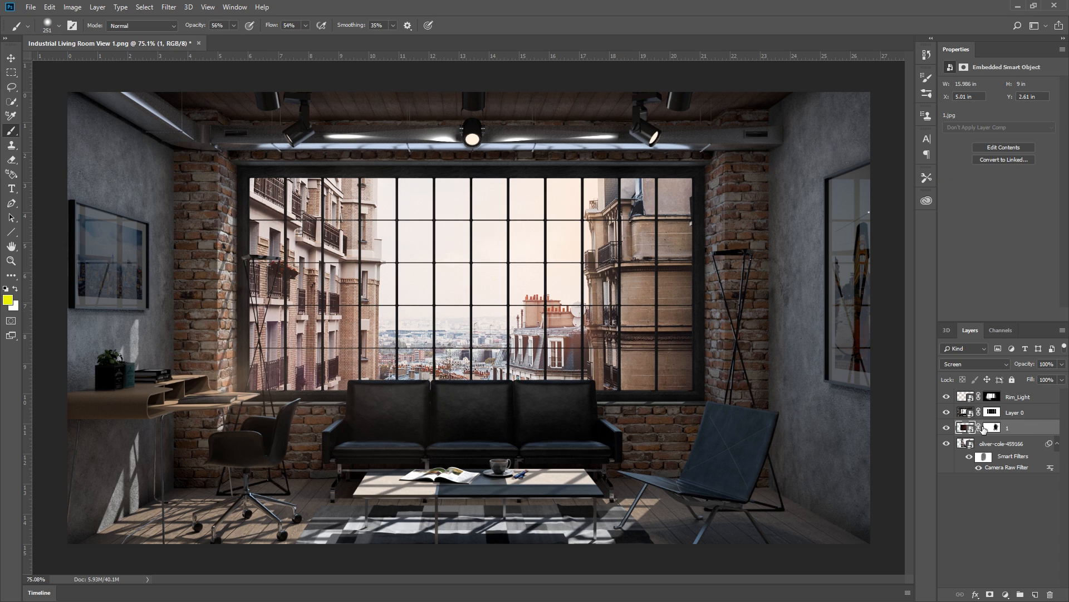
Apply a Camera Raw Filter to Layer 0 with Exposure +1.00, Contrast +11, Highlights +4, Whites +22
{"action": "left_click", "coordinate": [1026, 412]}
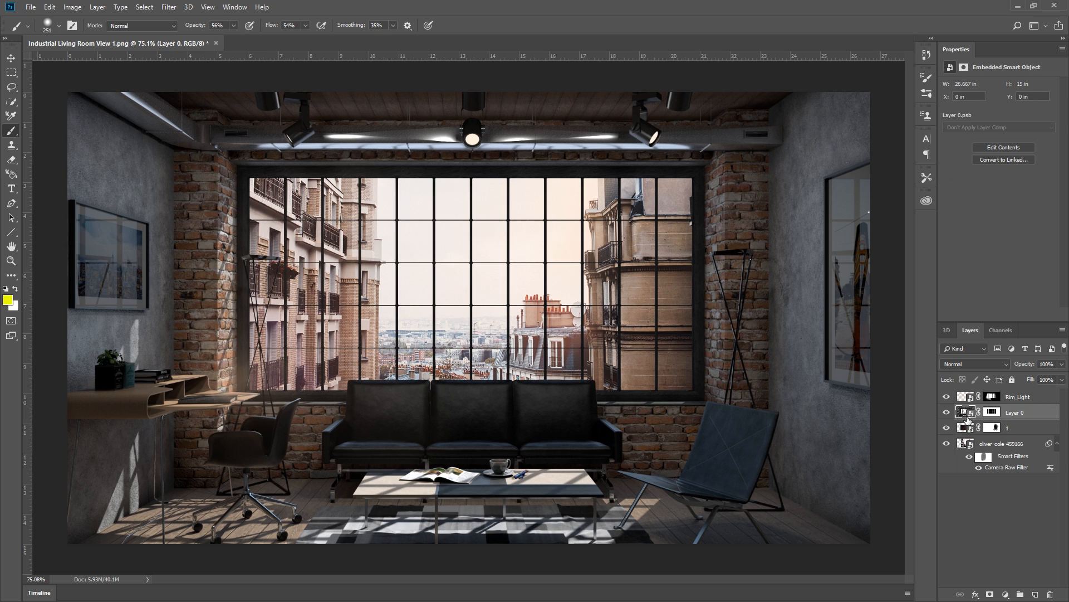
{"action": "left_click", "coordinate": [167, 8]}
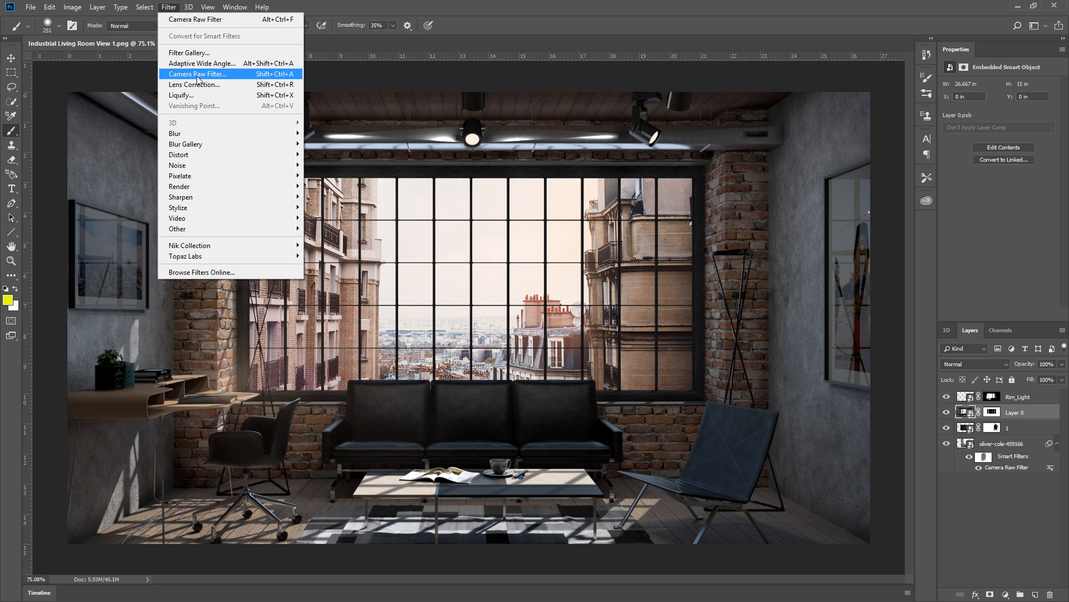
{"action": "left_click", "coordinate": [197, 74]}
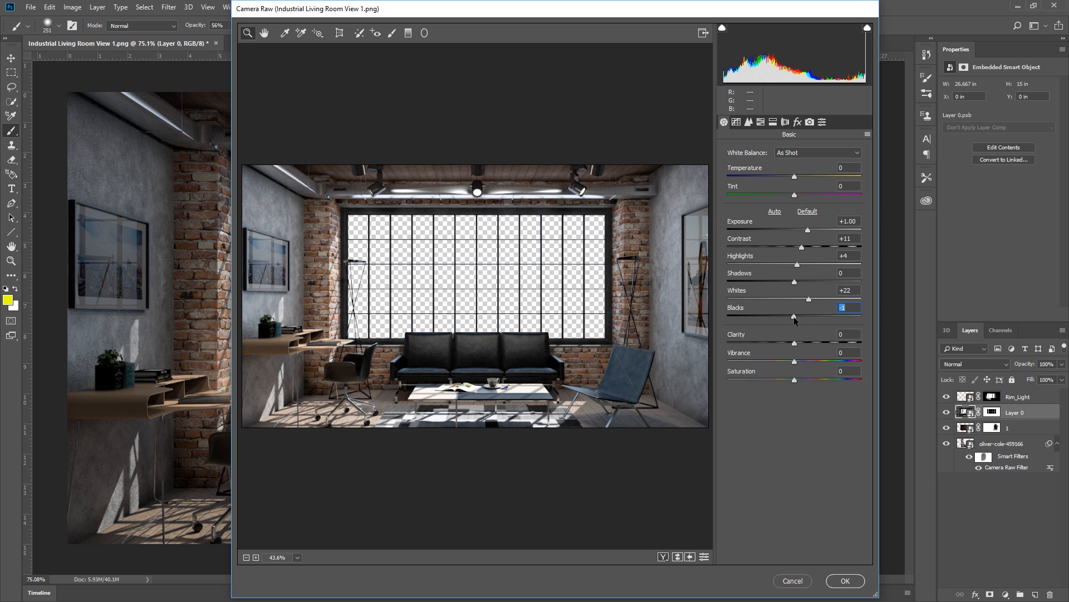
{"action": "left_click", "coordinate": [845, 580]}
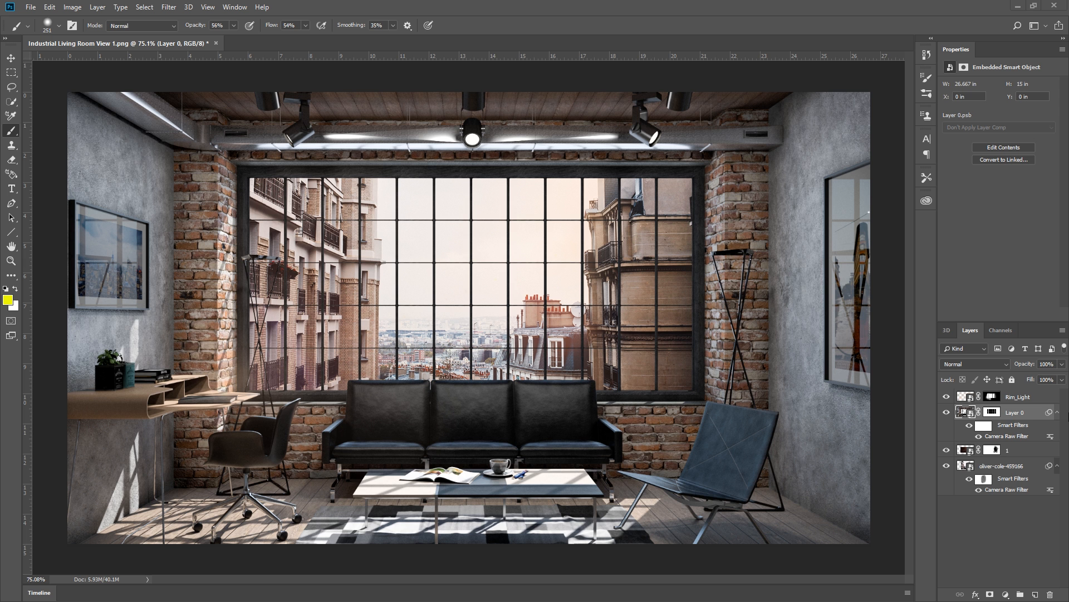
{"action": "left_click", "coordinate": [1025, 397]}
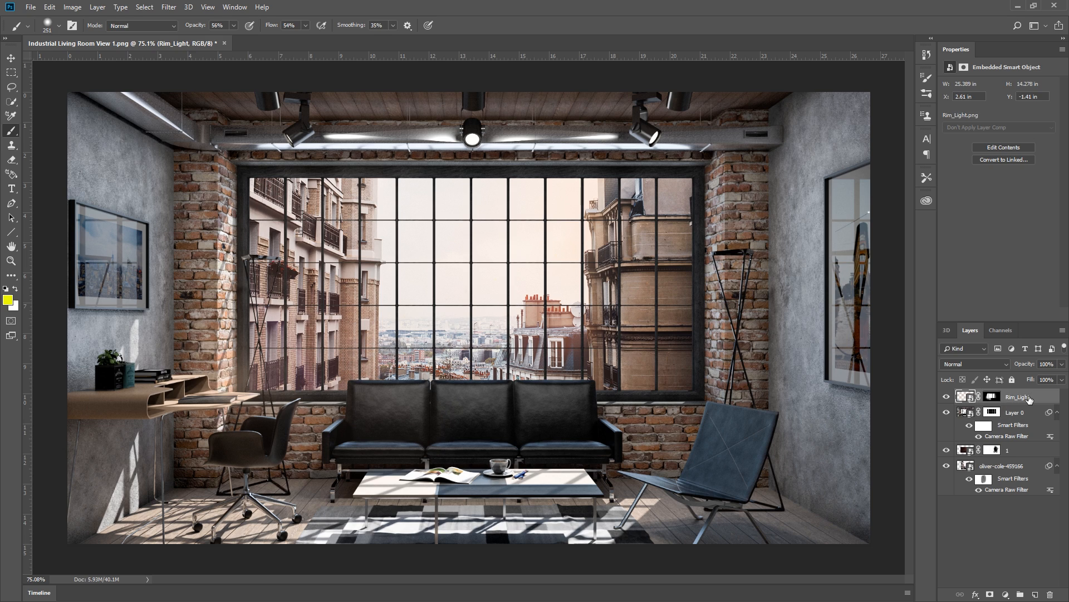
Stamp all visible layers into a new merged layer and bring it into Color Efex Pro 4
{"action": "key", "text": "ctrl+alt+shift+e"}
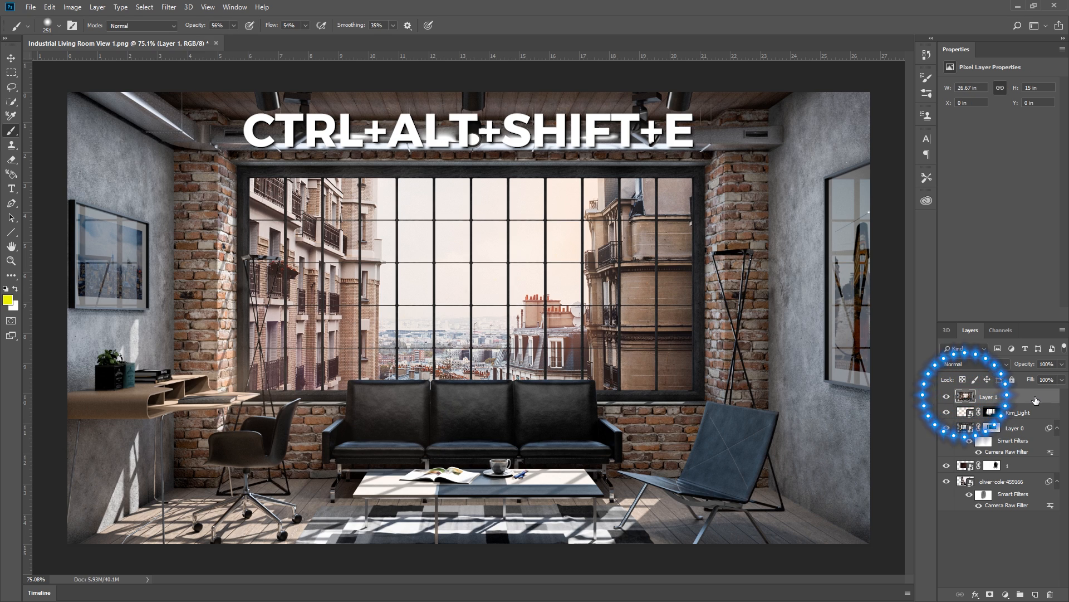
{"action": "key", "text": "ctrl+alt+shift+e"}
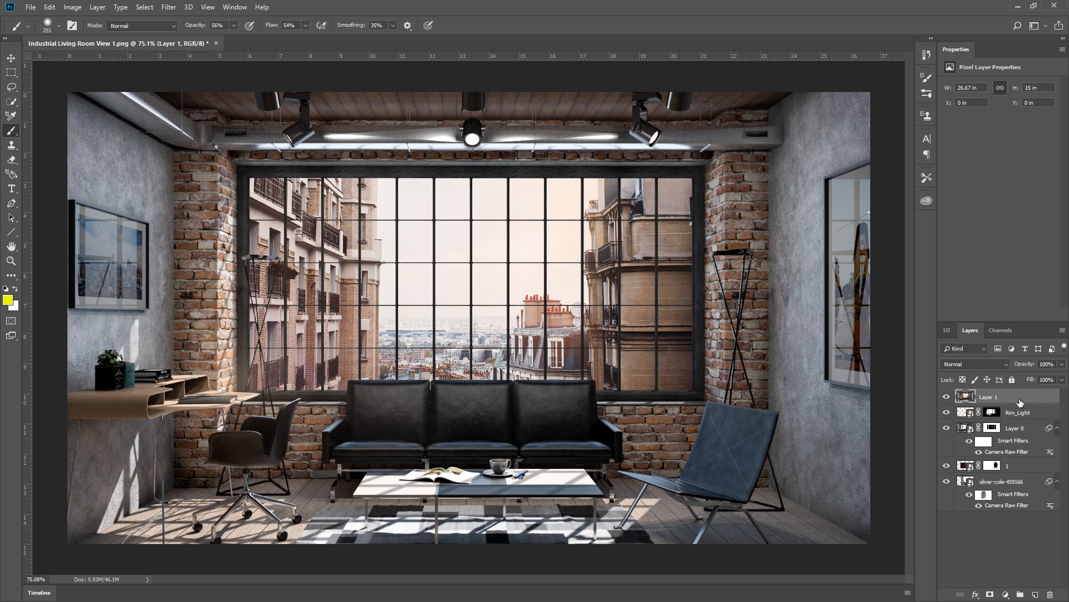
{"action": "left_click", "coordinate": [174, 6]}
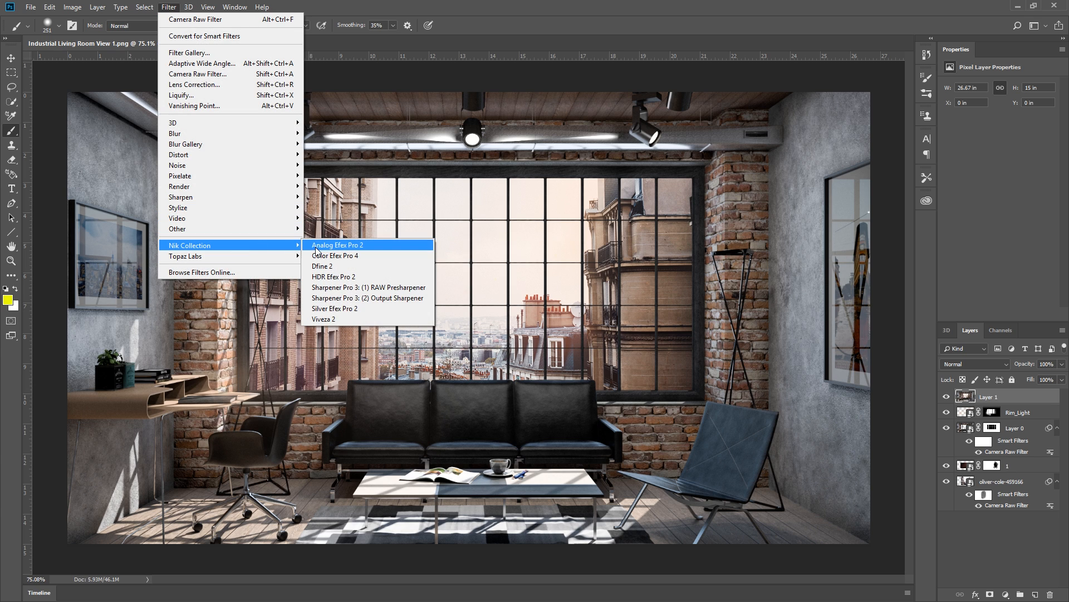
{"action": "left_click", "coordinate": [334, 255]}
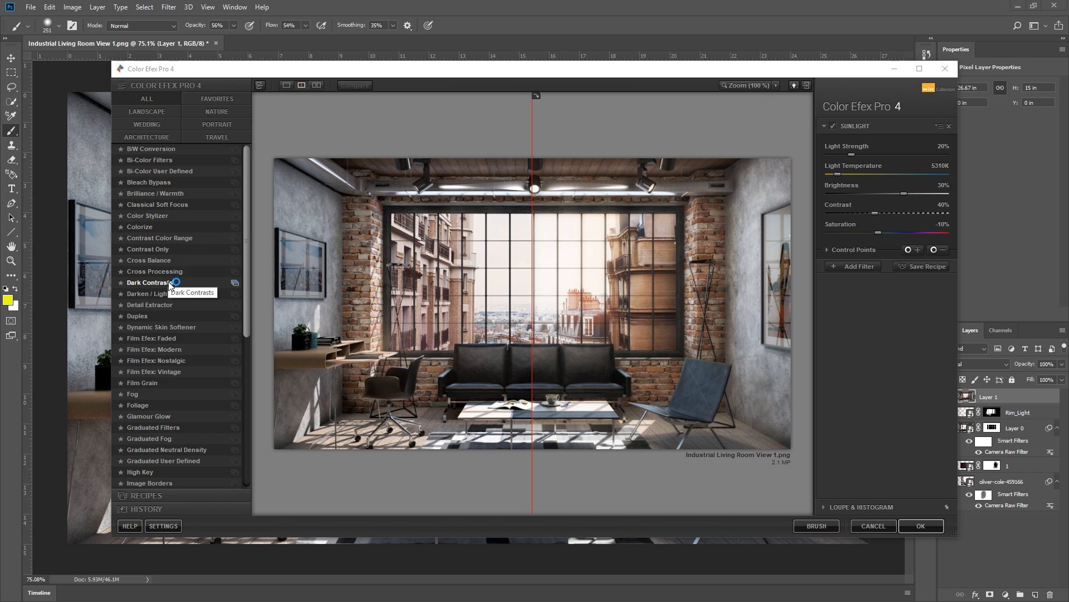
Compare Contrast Color Range with Cross Processing and apply the Cross Processing look
{"action": "left_click", "coordinate": [159, 238]}
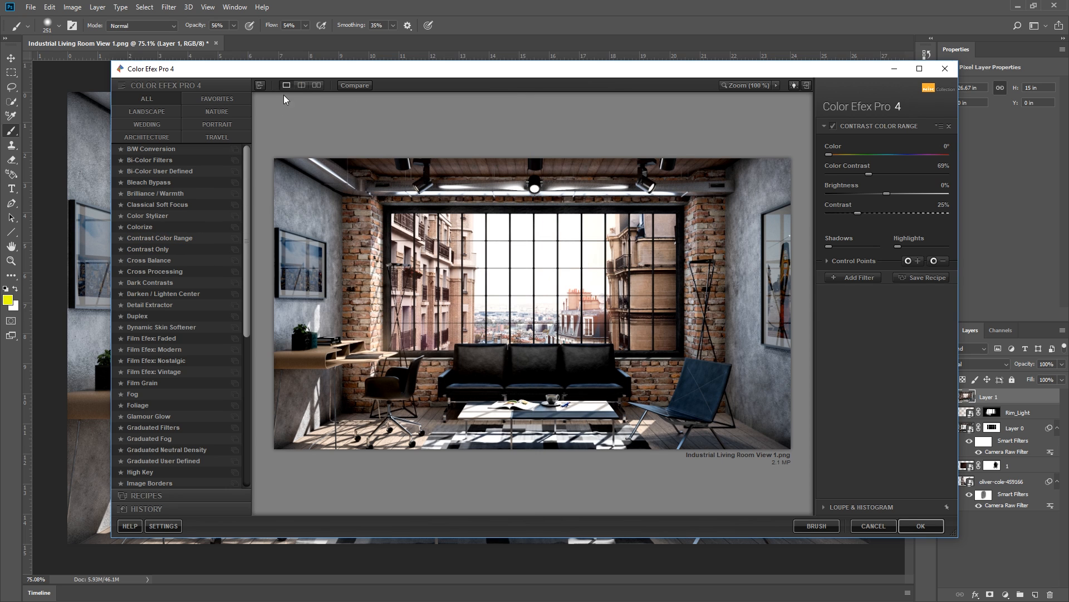
{"action": "left_click", "coordinate": [154, 271]}
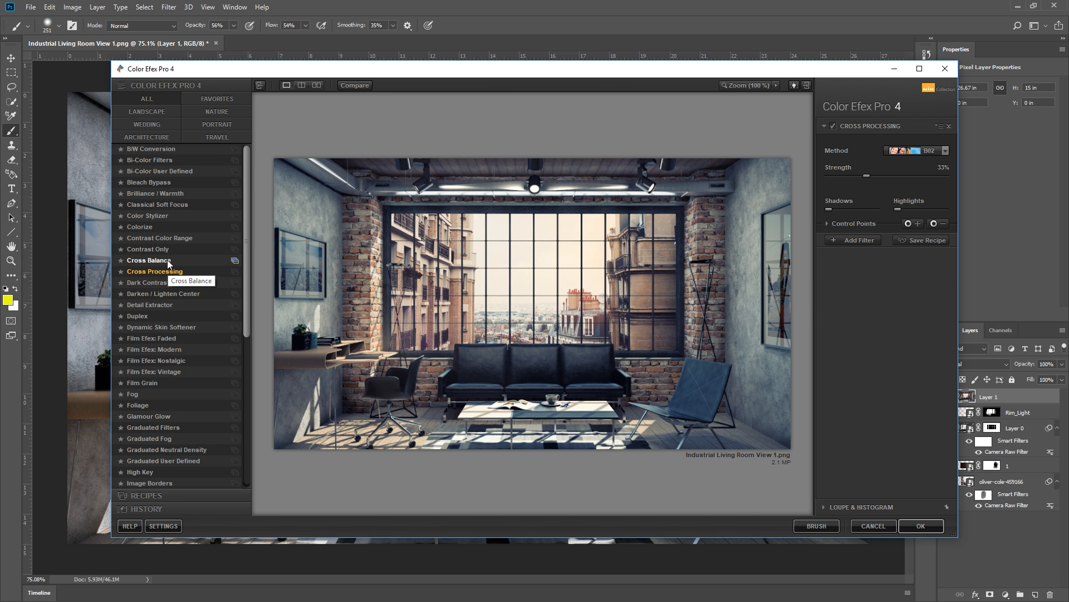
{"action": "mouse_move", "coordinate": [683, 456]}
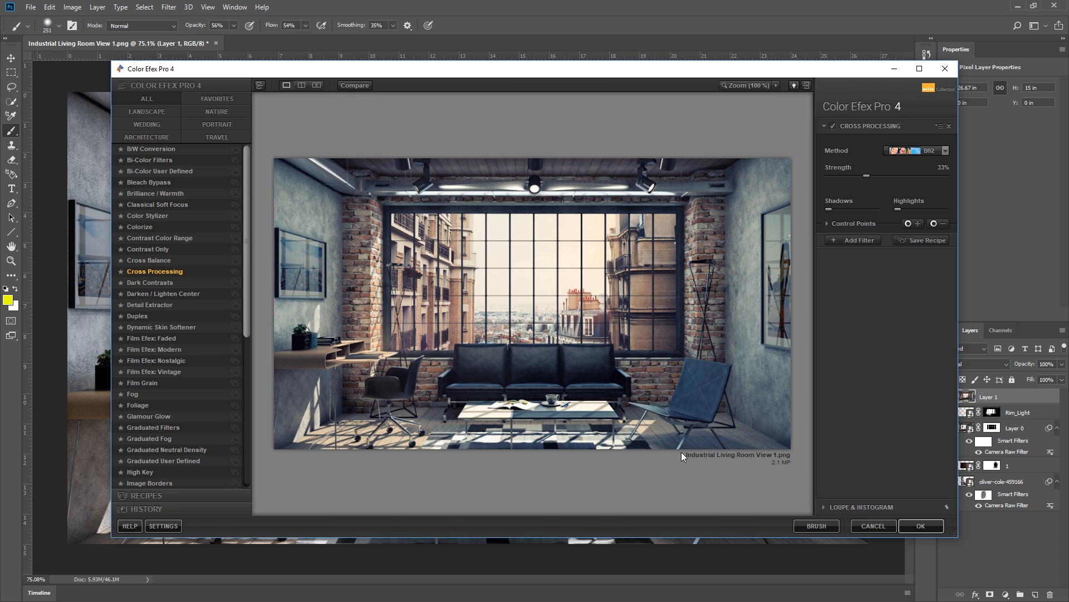
{"action": "left_click", "coordinate": [921, 526]}
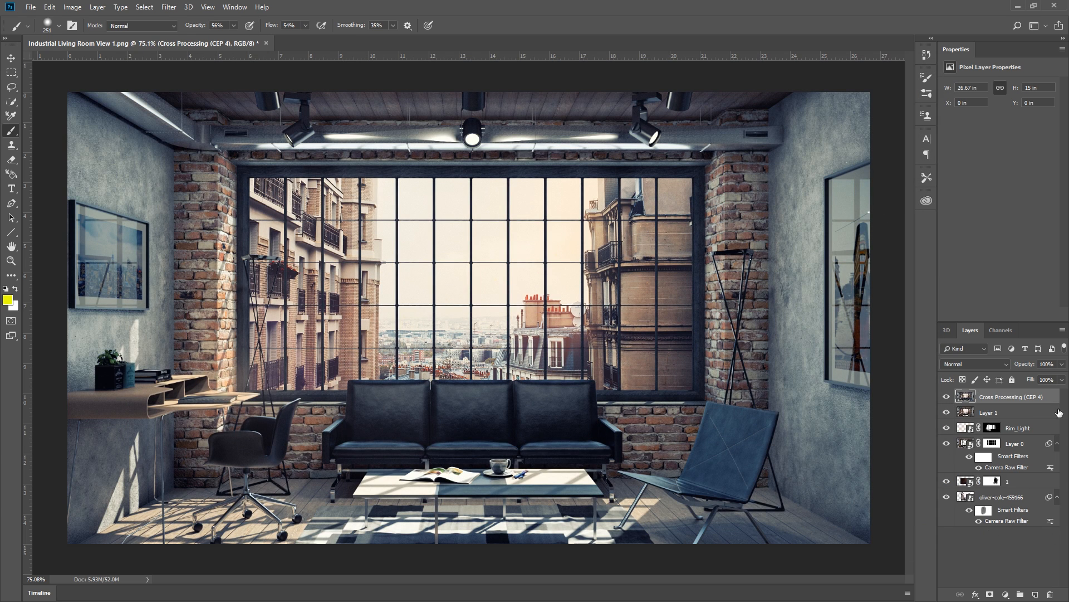
Fade the Cross Processing layer to 50% opacity and choose the Sunlight look in Color Efex Pro 4
{"action": "left_click_drag", "start_coordinate": [1058, 379], "coordinate": [1036, 380]}
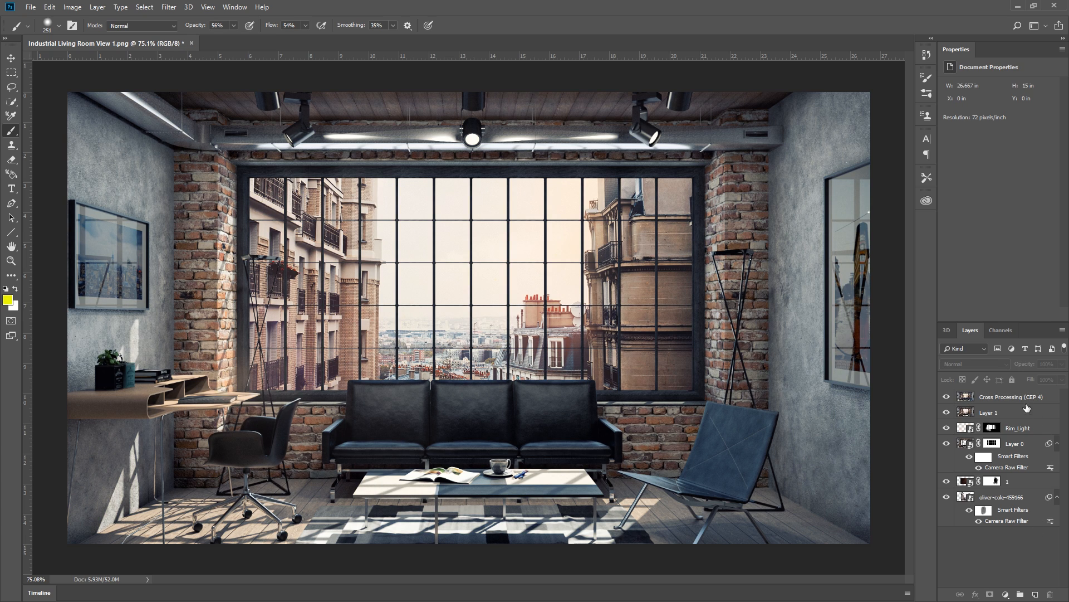
{"action": "left_click", "coordinate": [169, 6]}
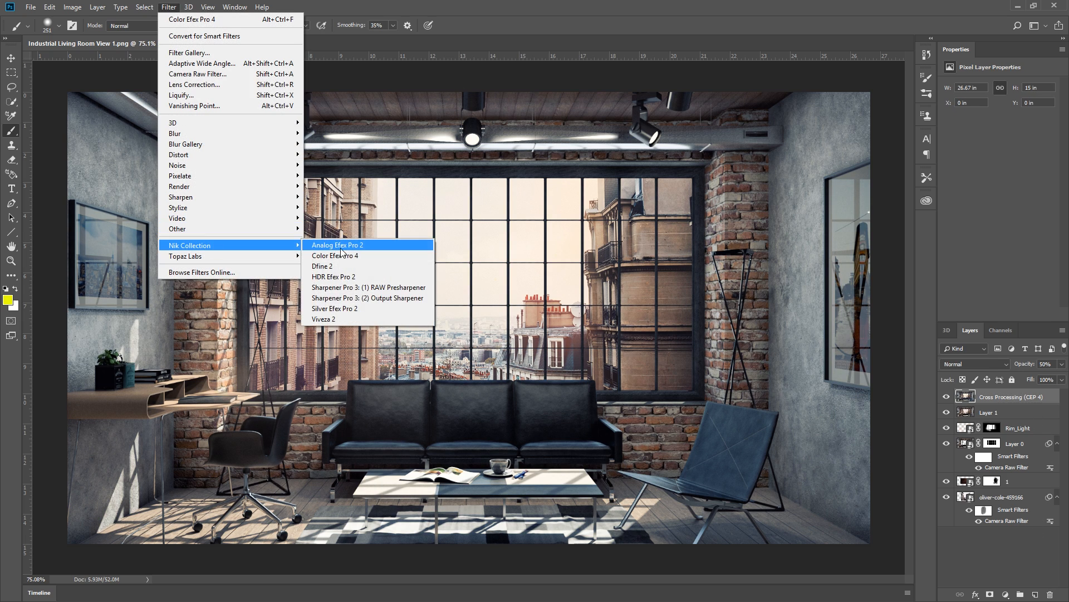
{"action": "left_click", "coordinate": [335, 256]}
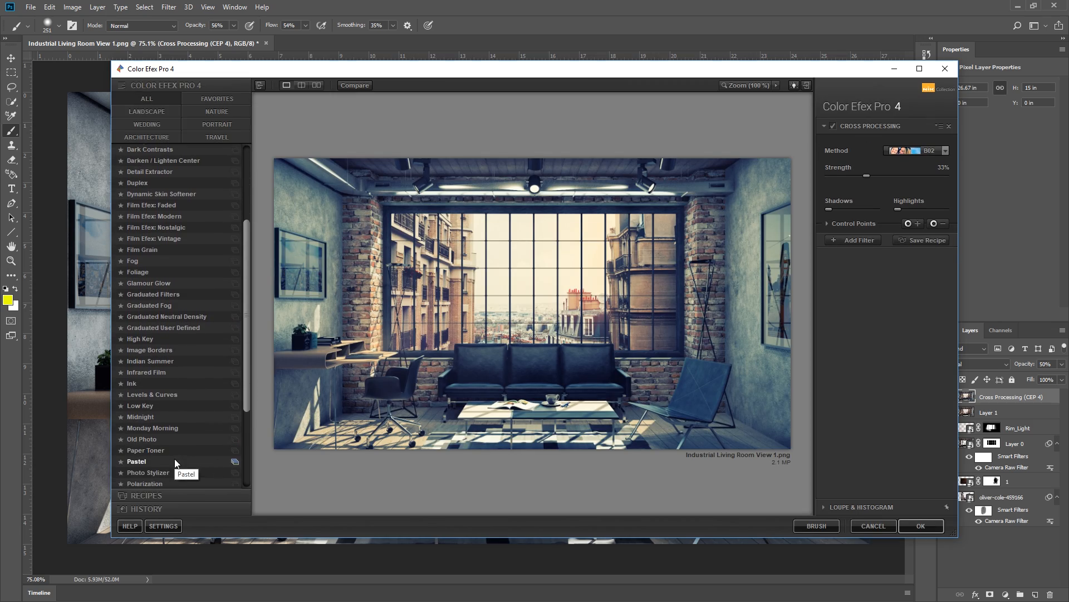
{"action": "left_click", "coordinate": [140, 427]}
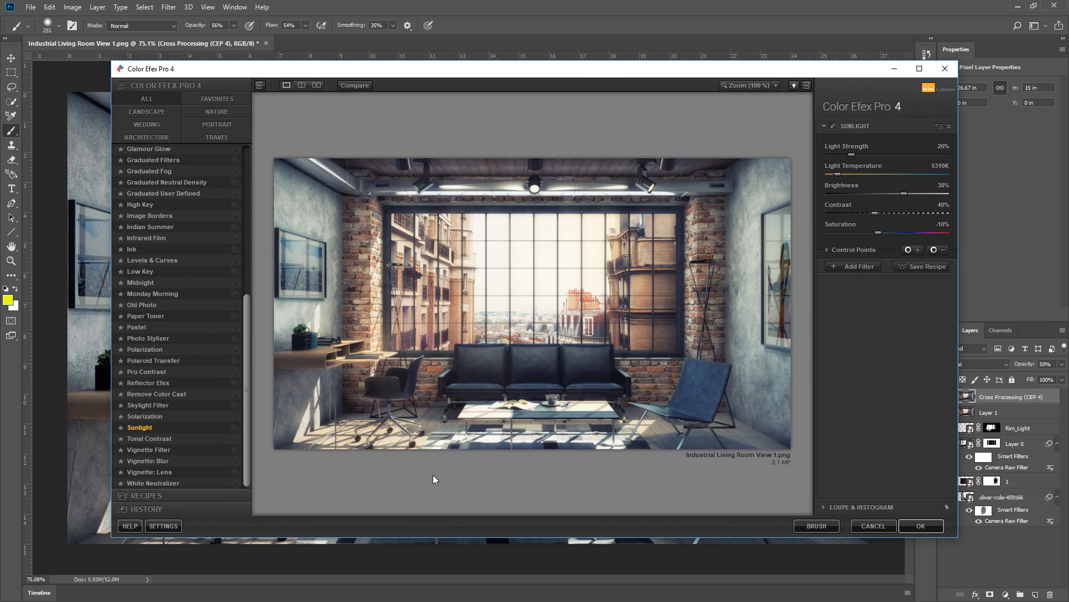
{"action": "left_click", "coordinate": [921, 526]}
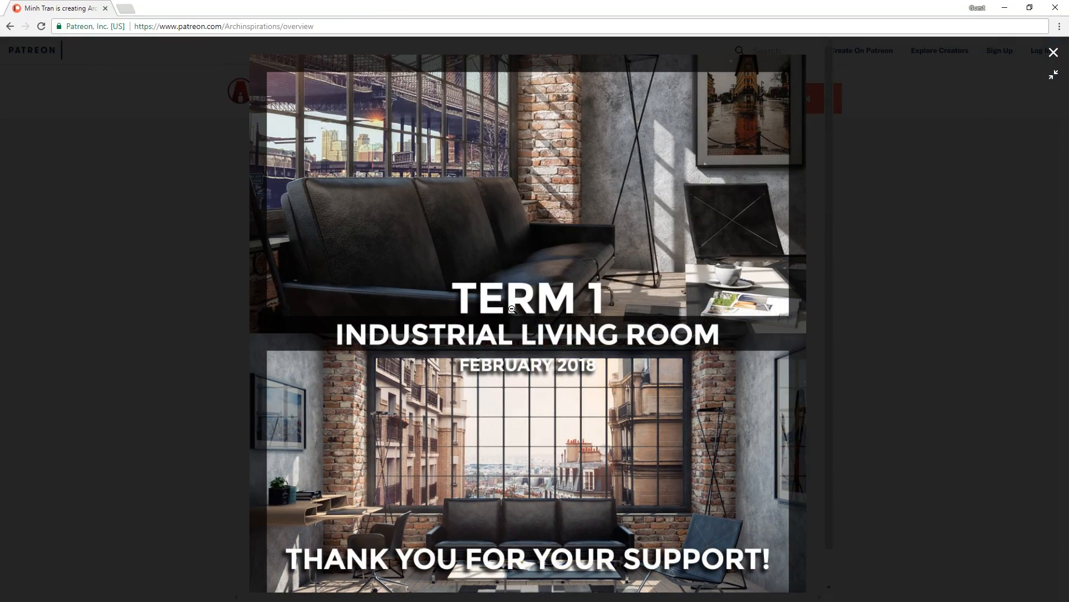
Close the enlarged Patreon post image and scroll the creator page
{"action": "left_click", "coordinate": [1053, 52]}
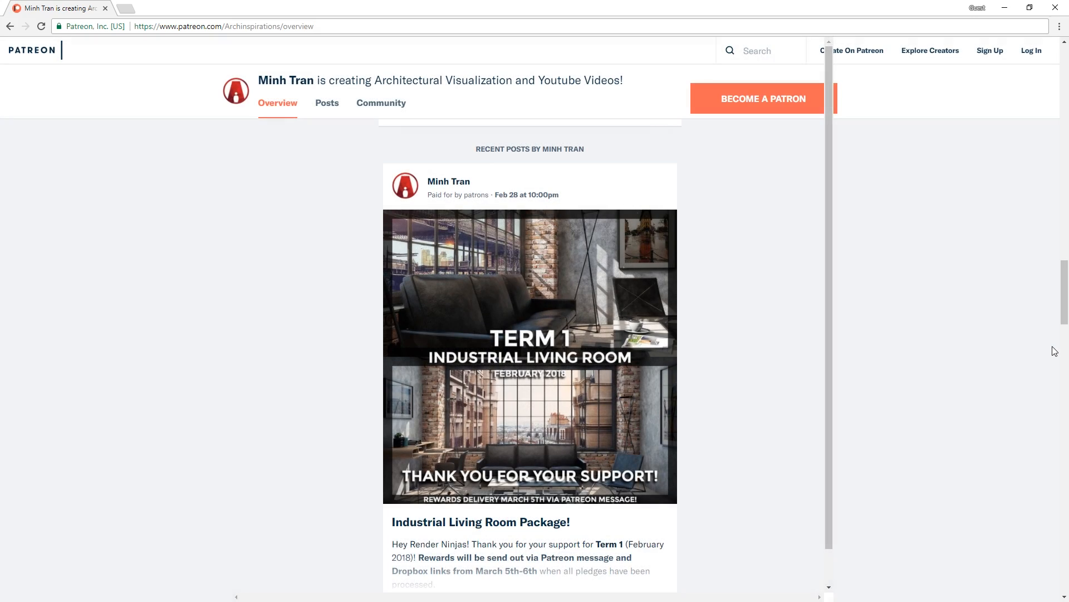
{"action": "scroll", "scroll_direction": "up", "scroll_amount": 3}
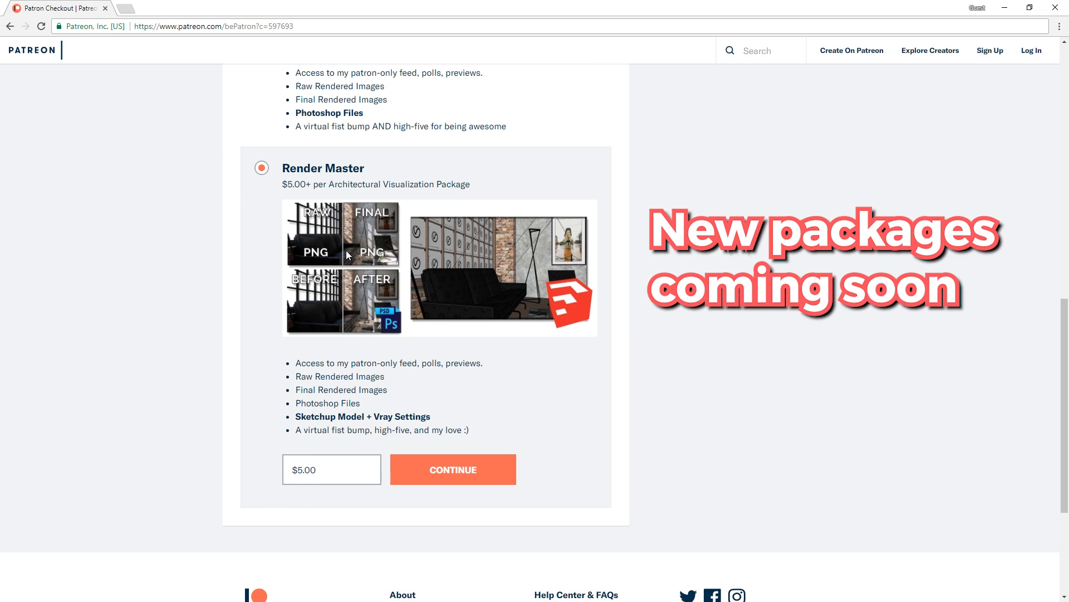
{"action": "mouse_move", "coordinate": [429, 329]}
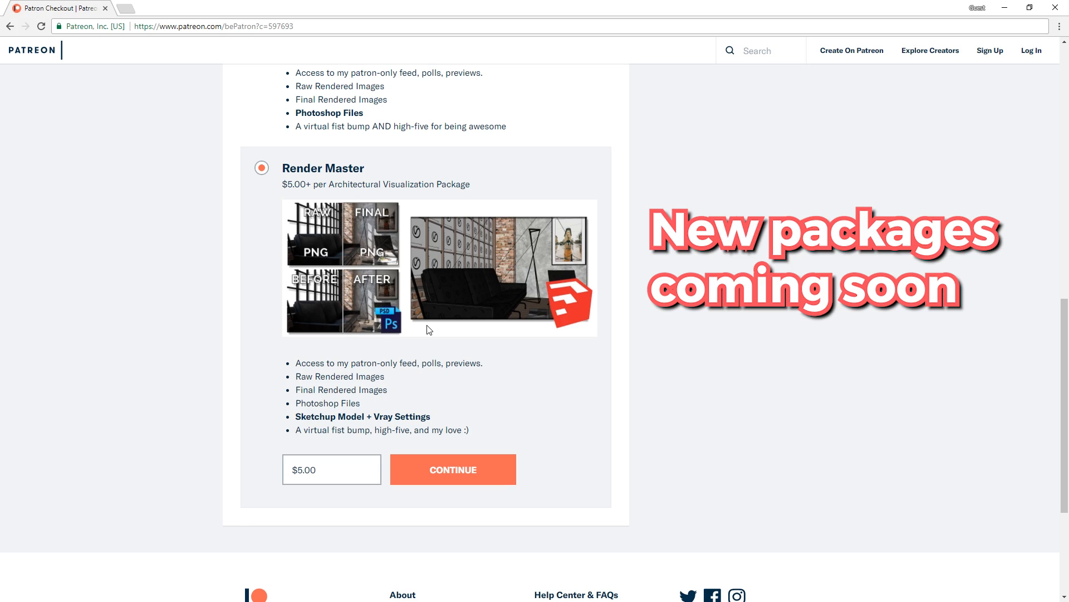